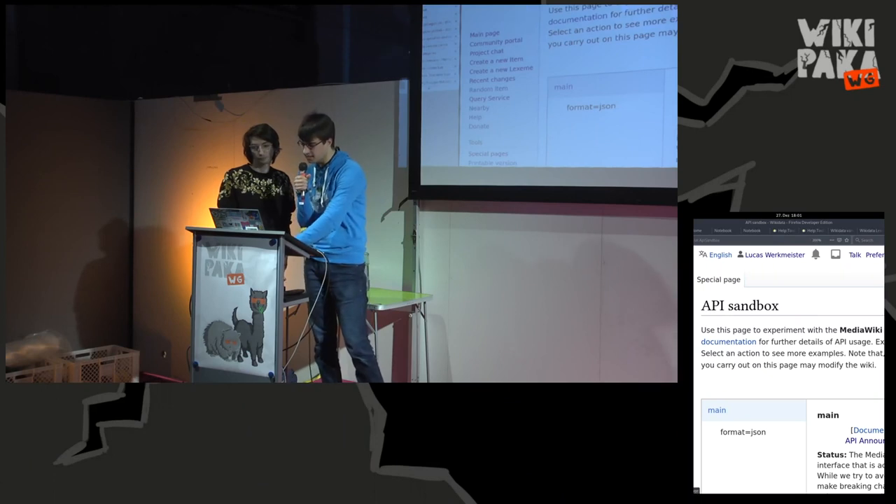
# - Build an action=query request with meta=userinfo and view the JSON result for the logged-in user
pyautogui.scroll(-3)
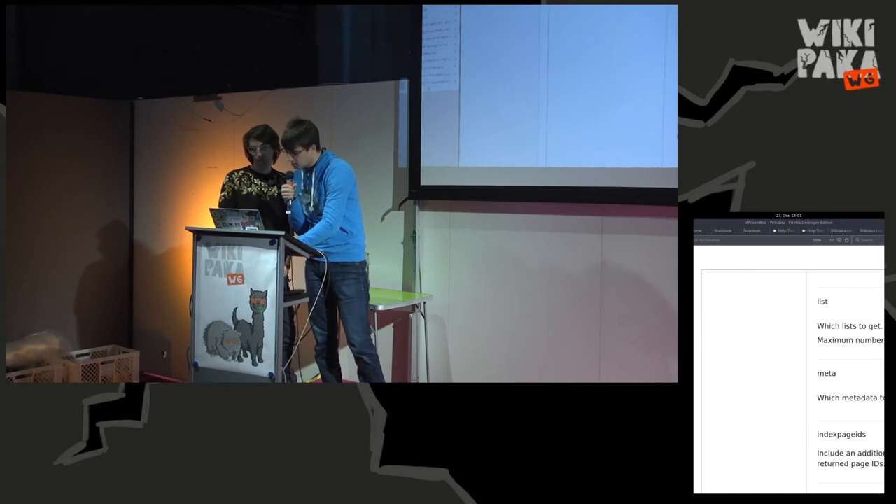
pyautogui.click(766, 364)
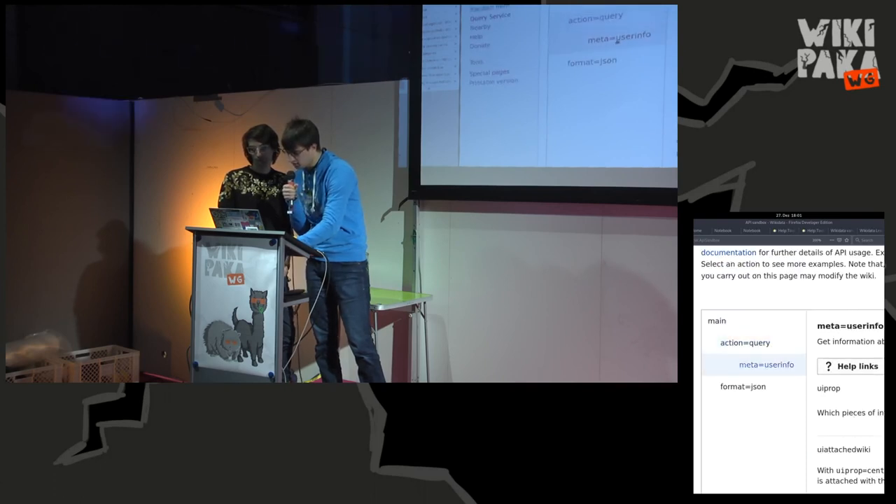
pyautogui.scroll(-3)
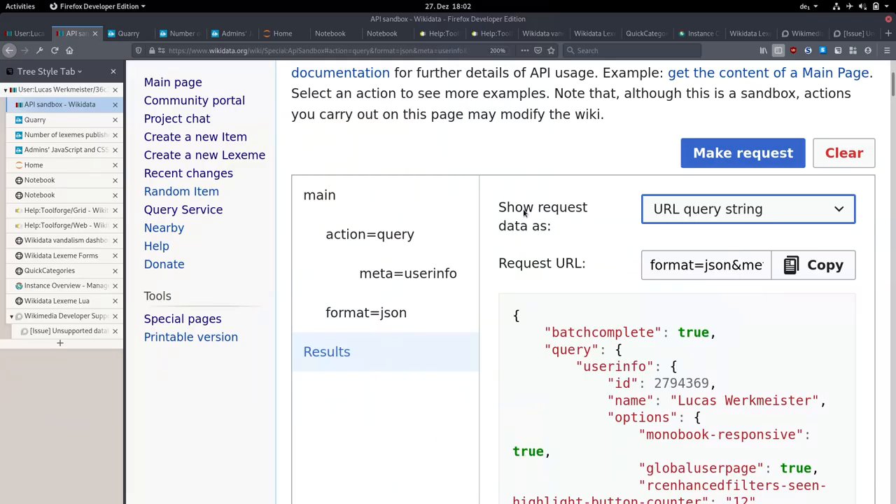
pyautogui.moveTo(350, 204)
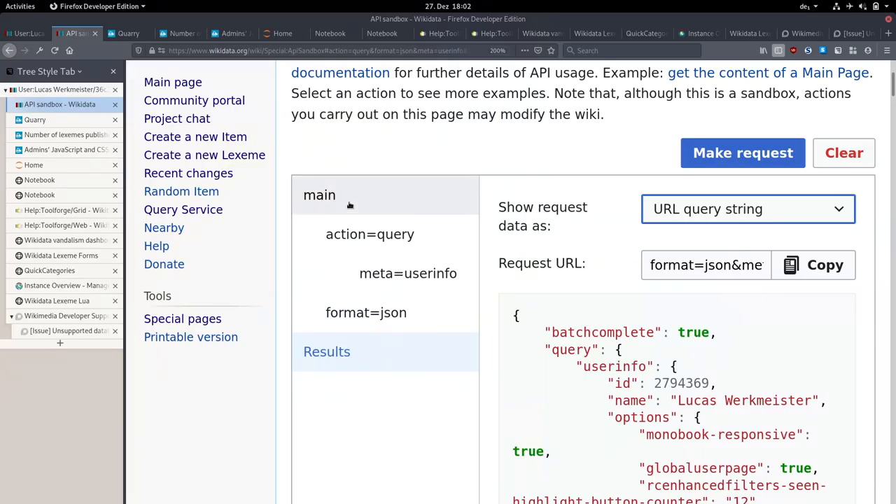
pyautogui.moveTo(305, 181)
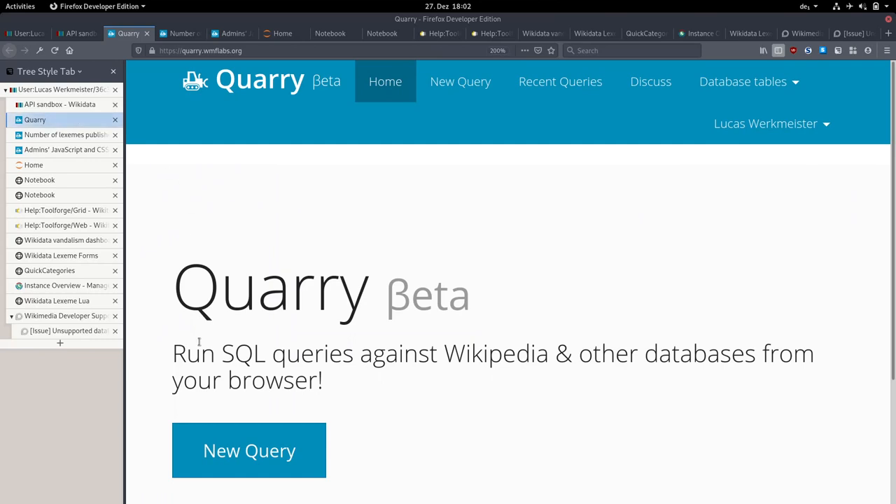
# - Start a blank draft query, then bring up the 'Number of lexemes published a day' query
pyautogui.click(249, 450)
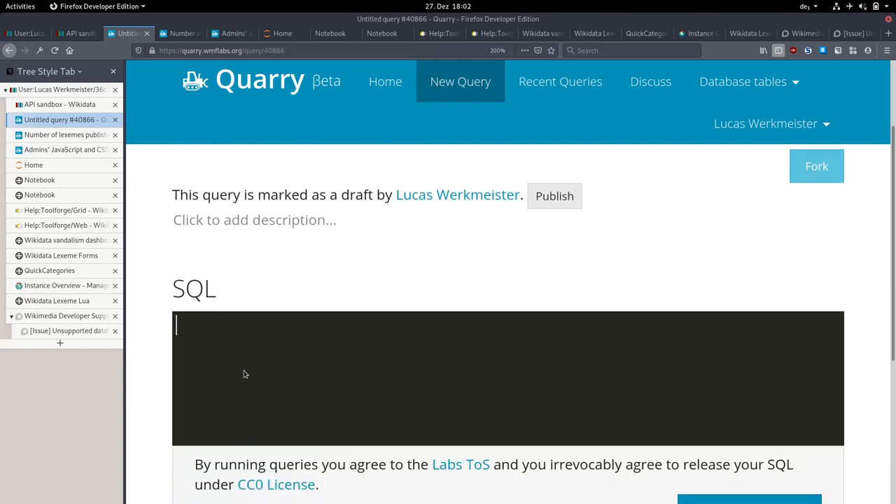
pyautogui.scroll(-3)
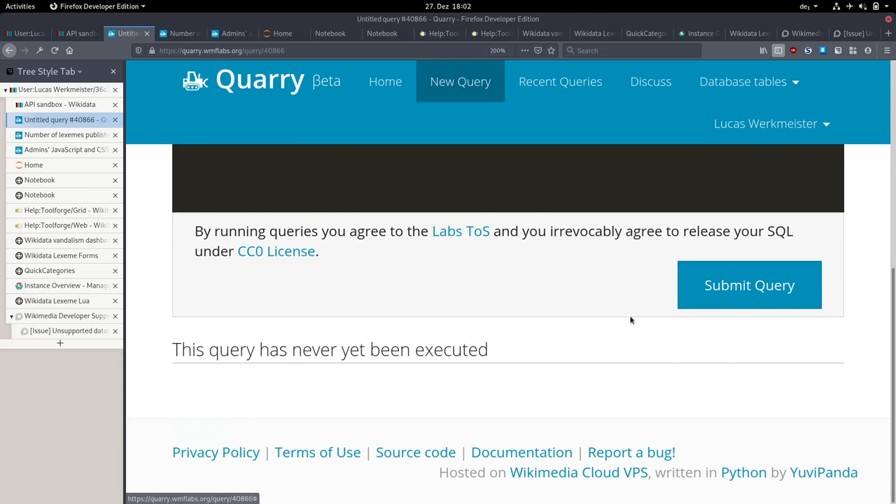
pyautogui.click(63, 135)
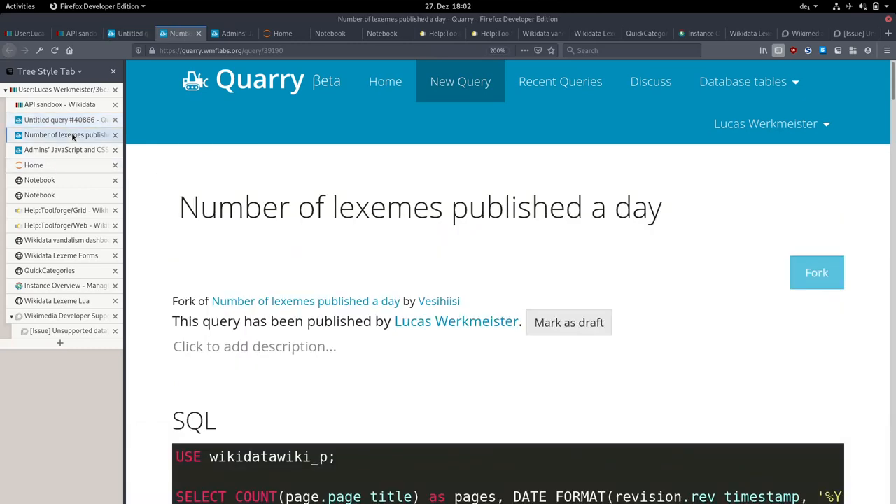
pyautogui.scroll(-3)
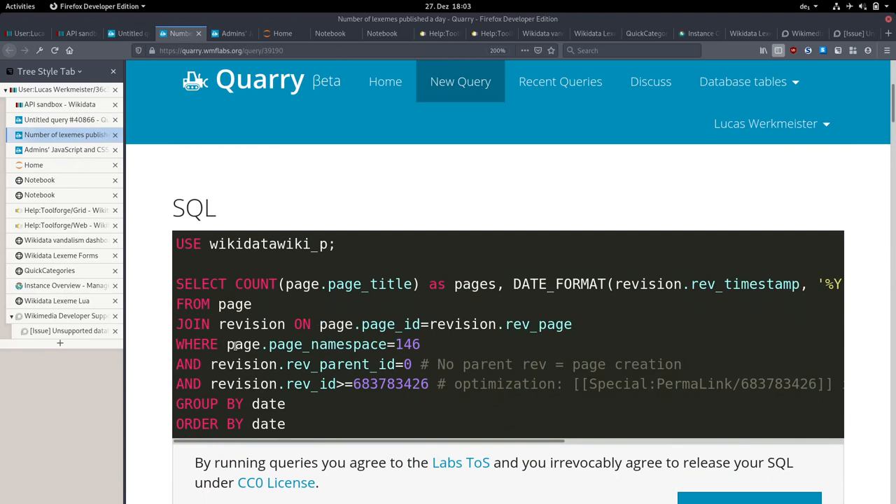
# - Highlight the page_namespace=146 condition and page to the last of the 491 results, then move to the huwiki admins query
pyautogui.click(270, 344)
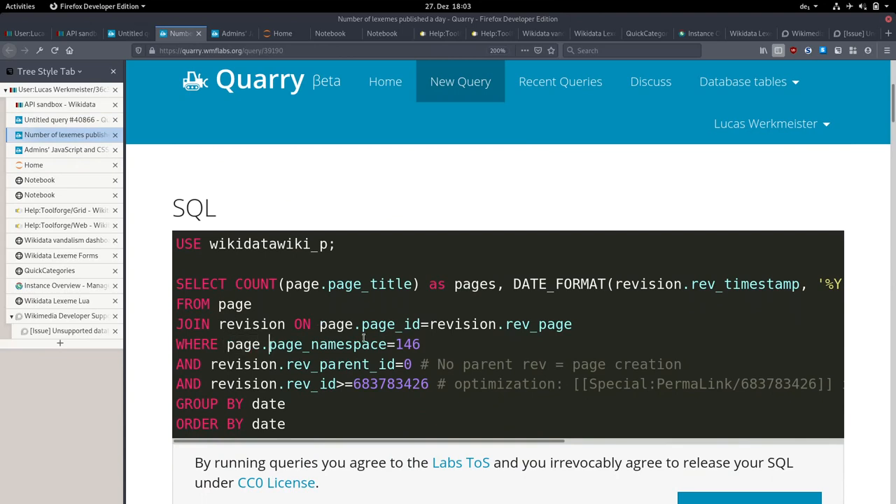
pyautogui.moveTo(267, 343); pyautogui.dragTo(420, 344)
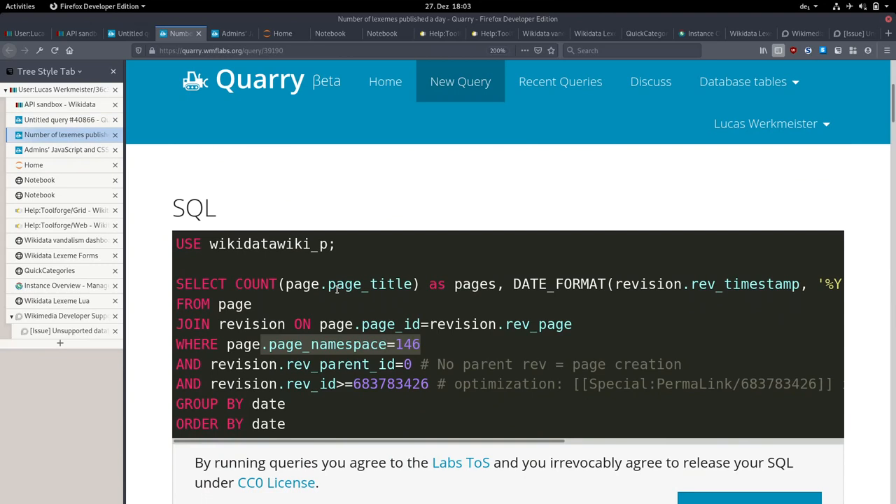
pyautogui.moveTo(503, 441)
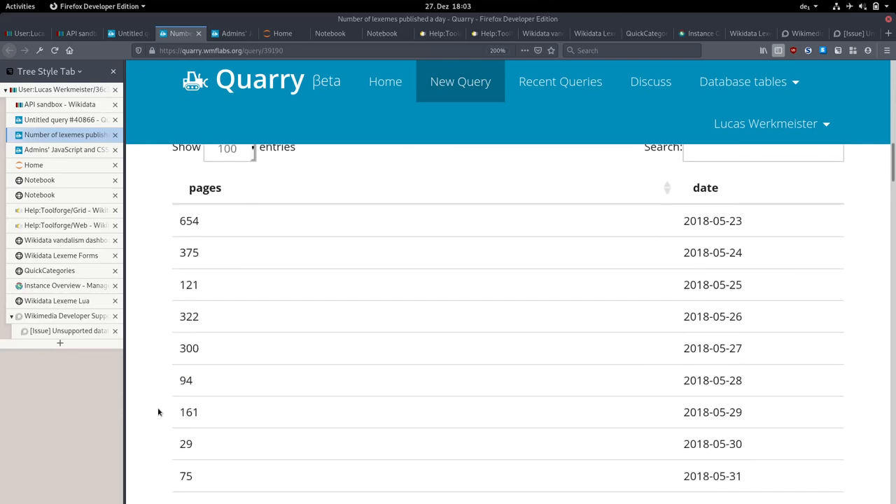
pyautogui.scroll(-3)
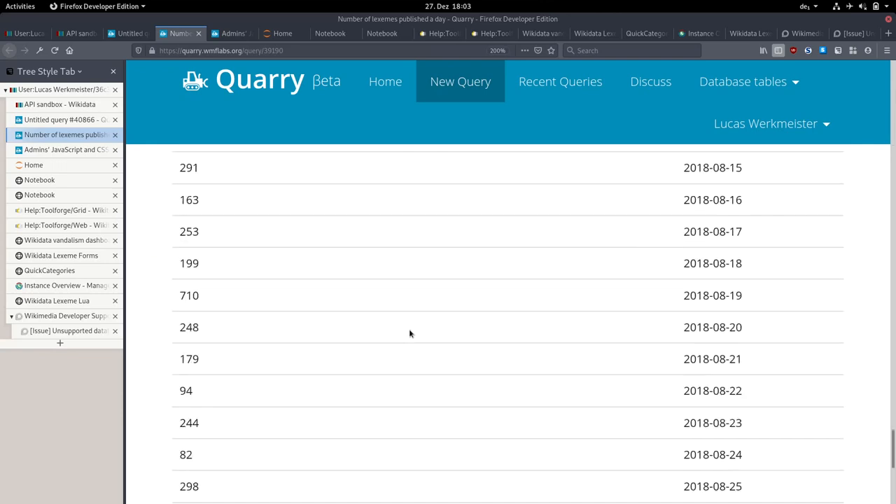
pyautogui.click(777, 352)
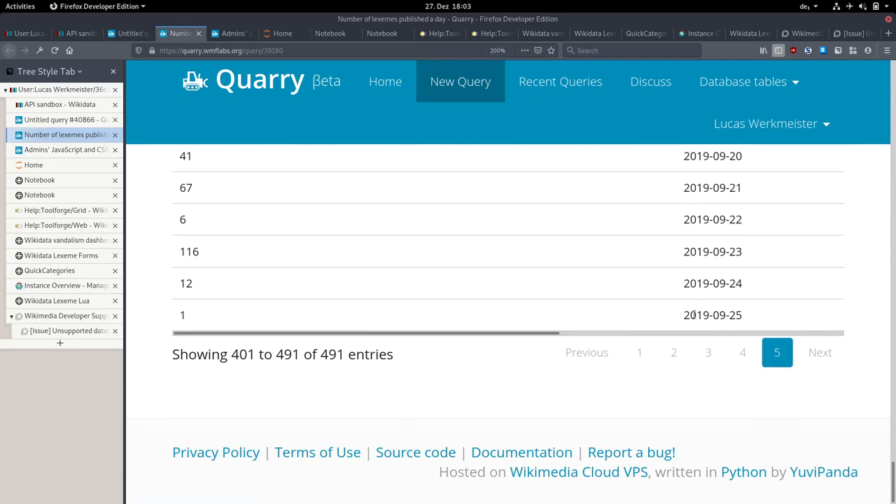
pyautogui.moveTo(649, 307)
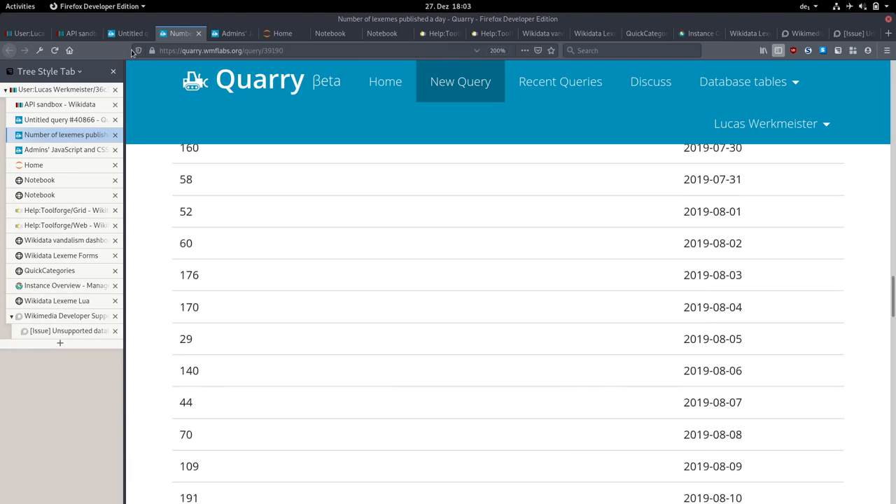
pyautogui.click(231, 33)
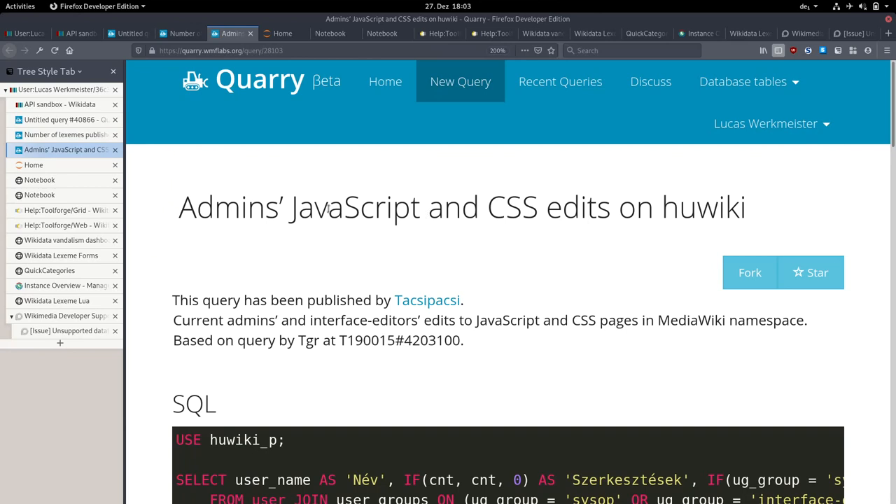
pyautogui.moveTo(685, 196)
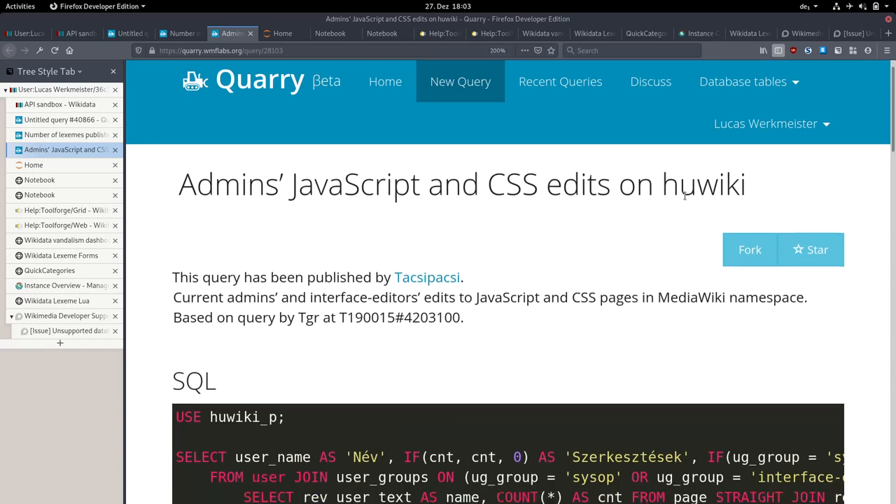
# - Review the huwiki admins' JS/CSS edits SQL, highlighting huwiki_p, then switch to the PAWS notebook
pyautogui.scroll(-3)
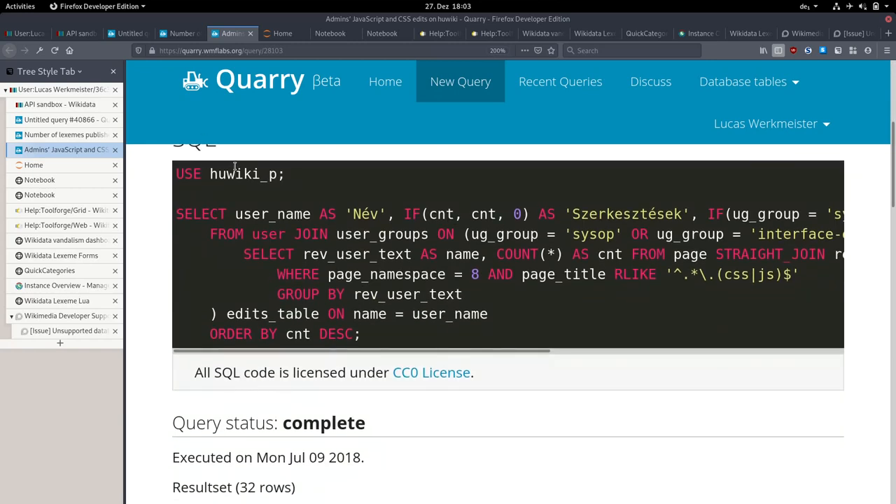
pyautogui.doubleClick(243, 173)
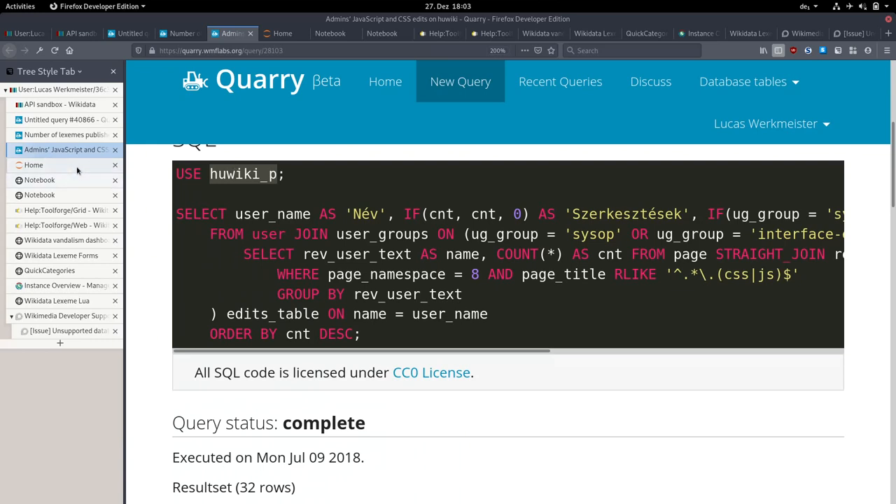
pyautogui.click(282, 33)
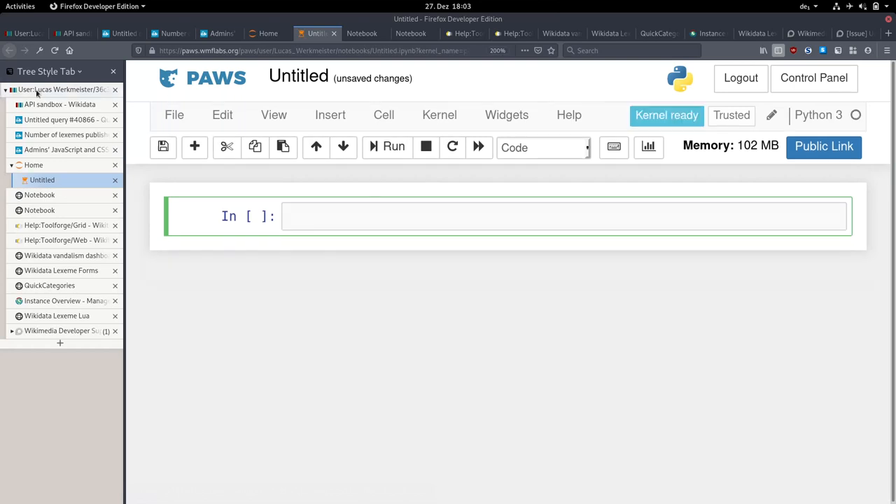
# - Run the pywikibot cell loading sandbox item Q4115189 and start typing 'item.' in a new cell
pyautogui.click(23, 33)
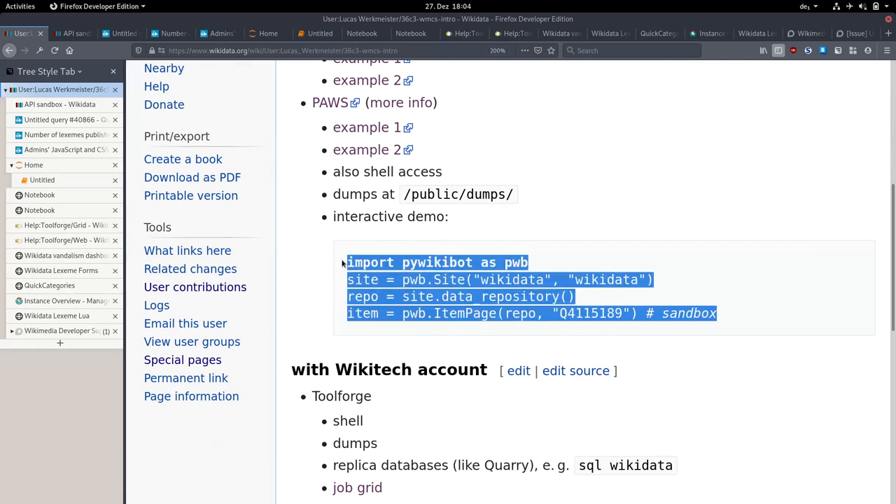
pyautogui.click(315, 33)
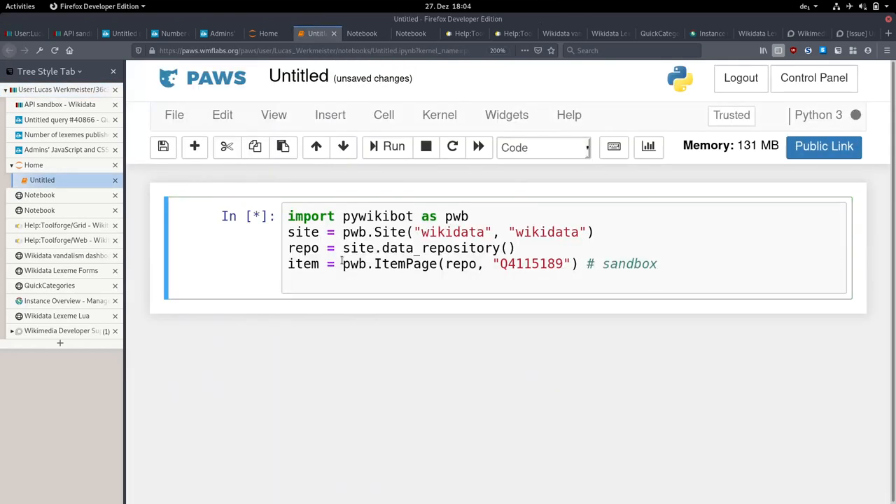
pyautogui.click(393, 147)
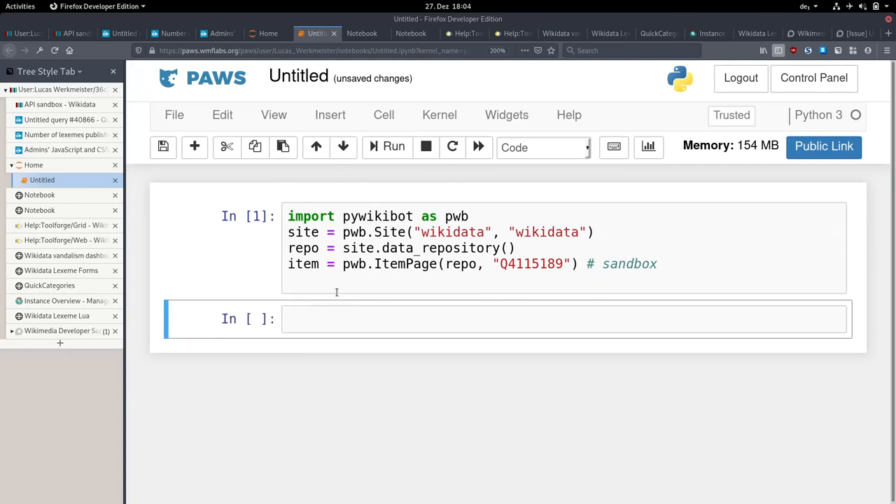
pyautogui.write('i')
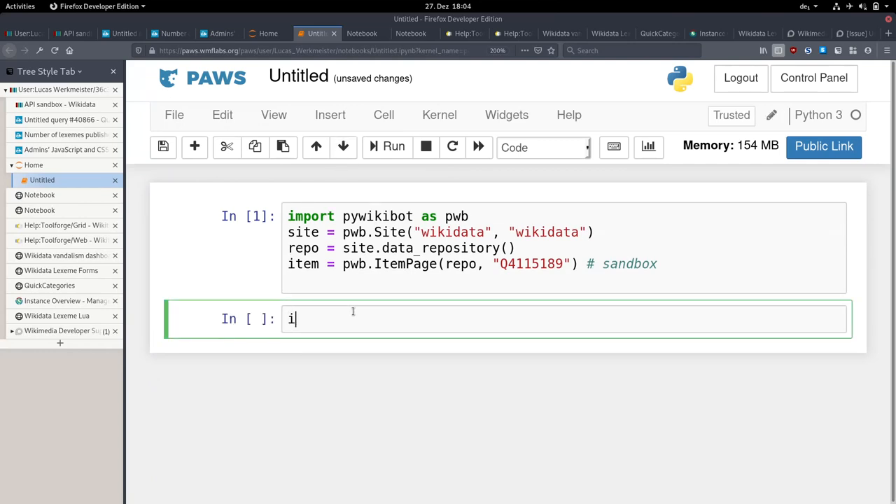
pyautogui.write('tem.')
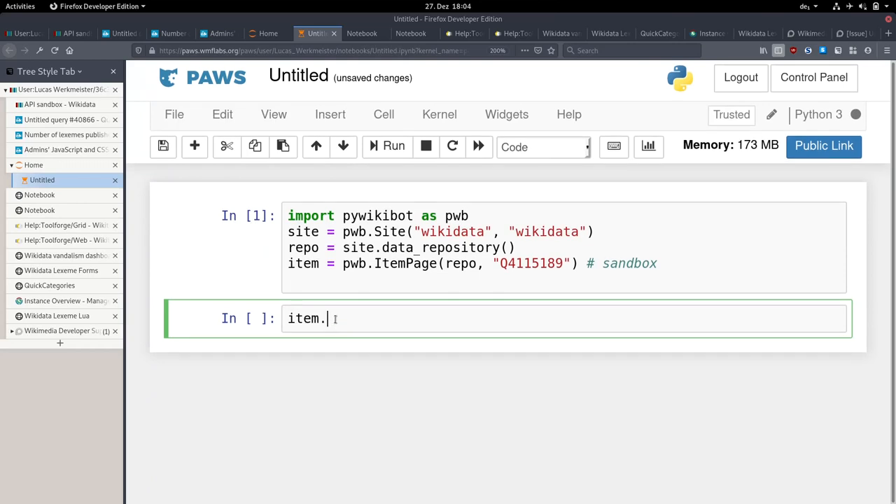
pyautogui.write('ange_categorya')
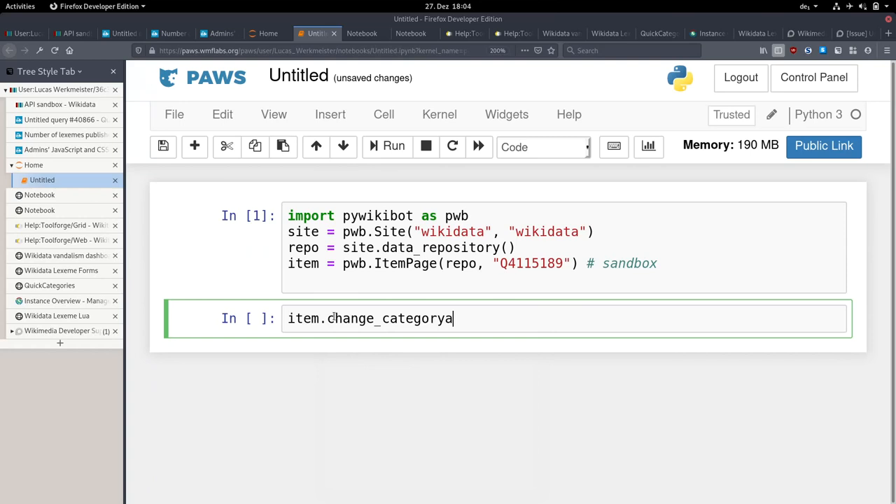
pyautogui.click(268, 33)
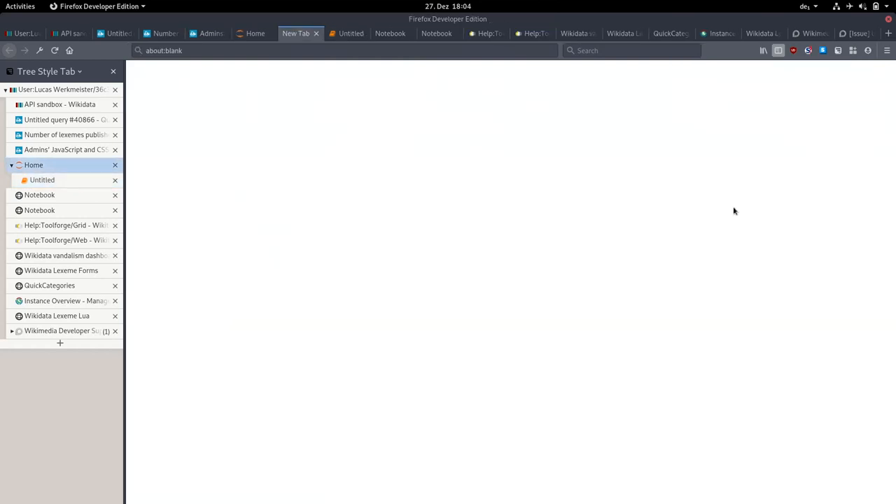
# - From PAWS Home create a new notebook, return to the file list and start a terminal session
pyautogui.click(42, 180)
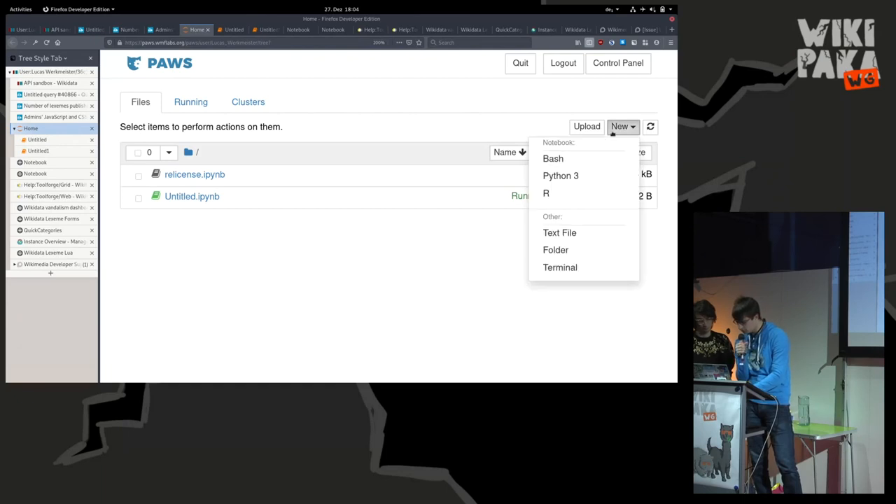
pyautogui.click(560, 175)
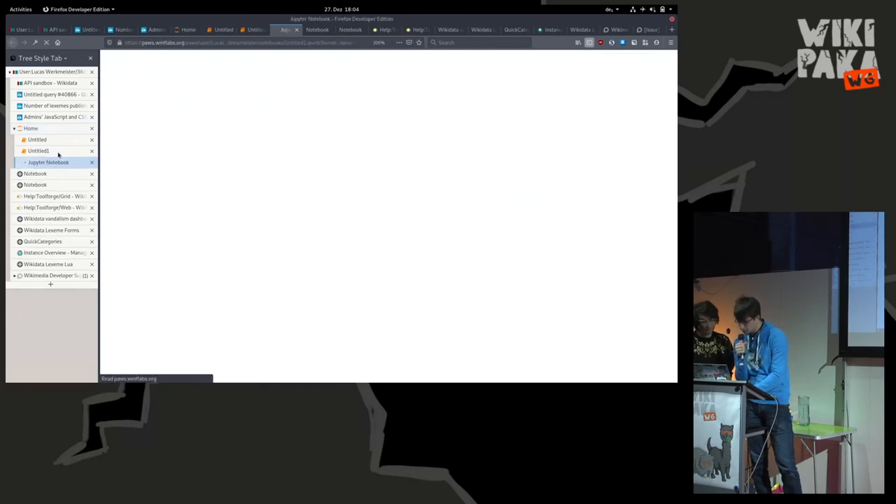
pyautogui.click(622, 127)
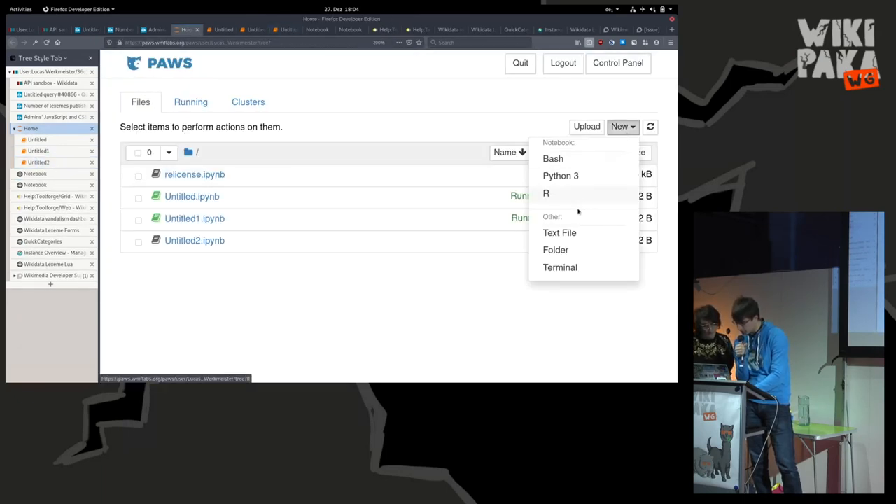
pyautogui.click(559, 267)
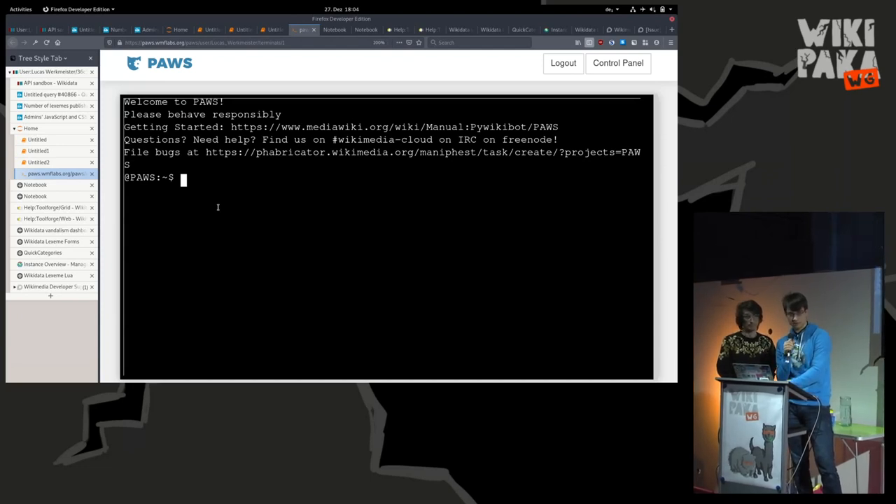
# - Run ls /public/dumps/ to list incr, pagecounts, pageviews and public
pyautogui.write('ls /')
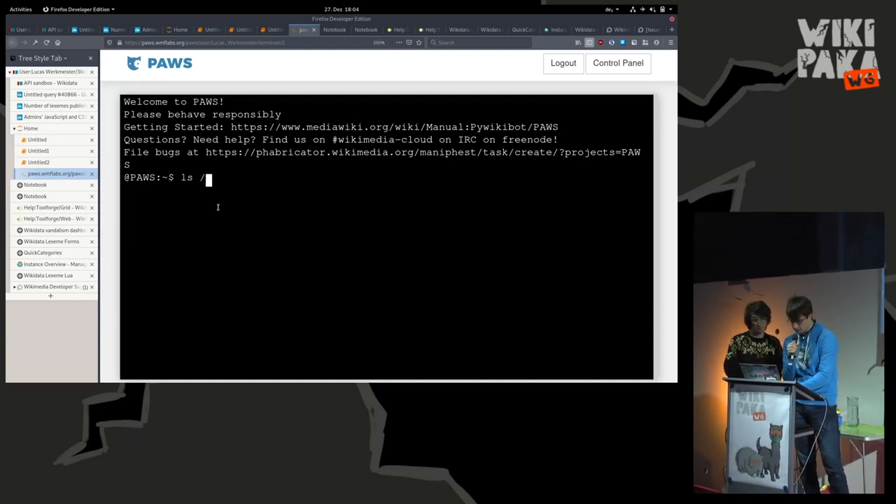
pyautogui.write('puz')
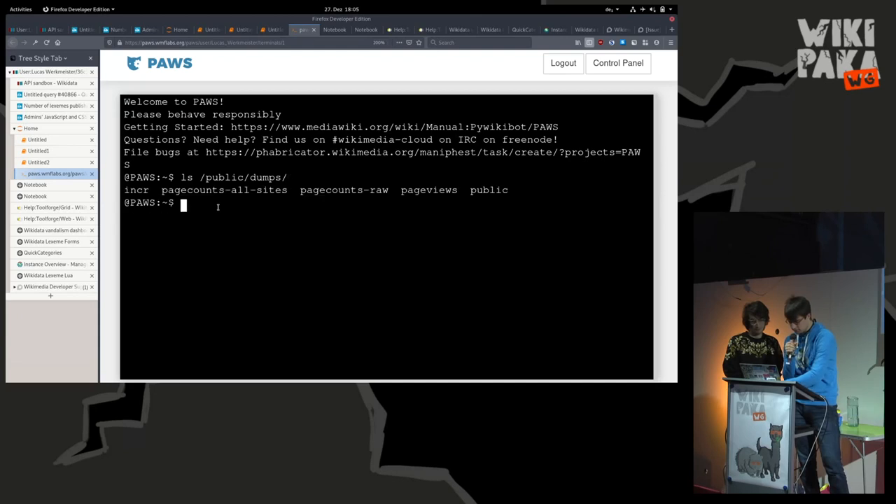
pyautogui.write('ls /public/dumps/')
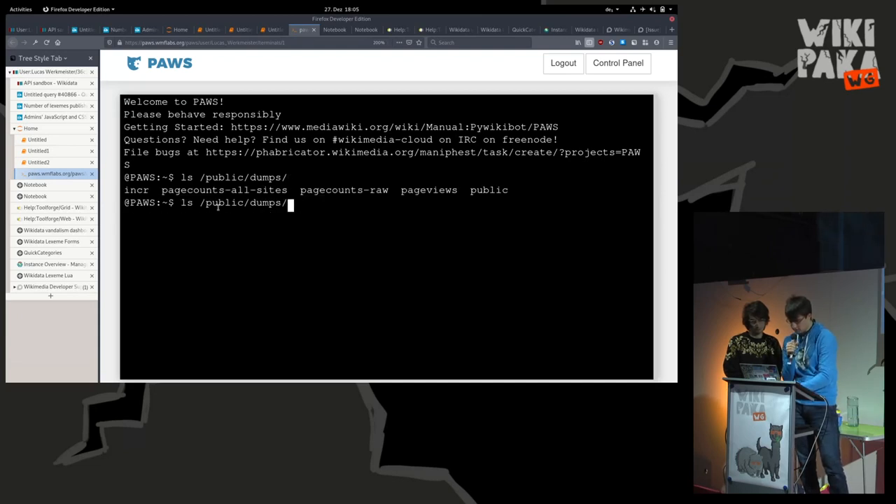
pyautogui.write('pu')
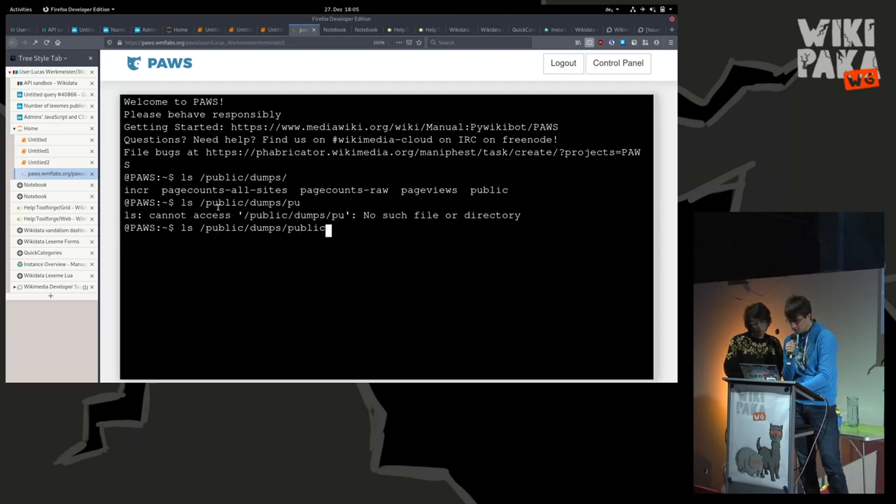
pyautogui.press('Return')
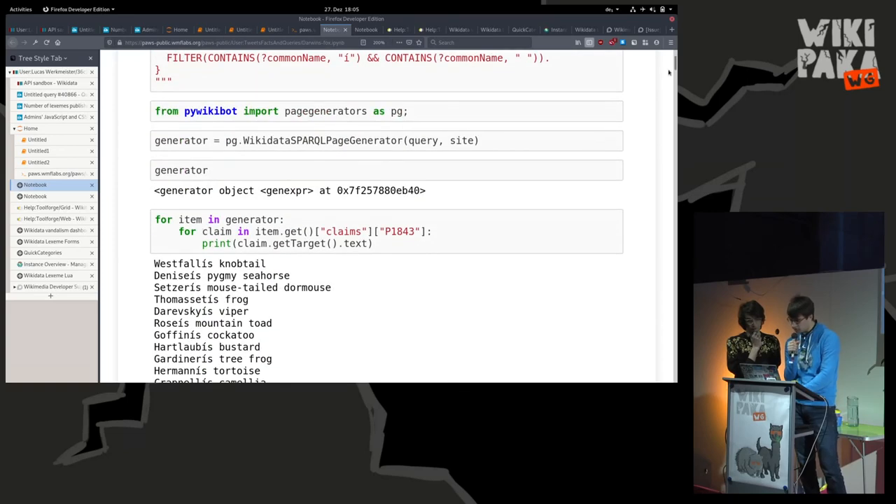
# - Scroll through the apostrophe-fixing pywikibot script and its edit log of renamed species names
pyautogui.scroll(-3)
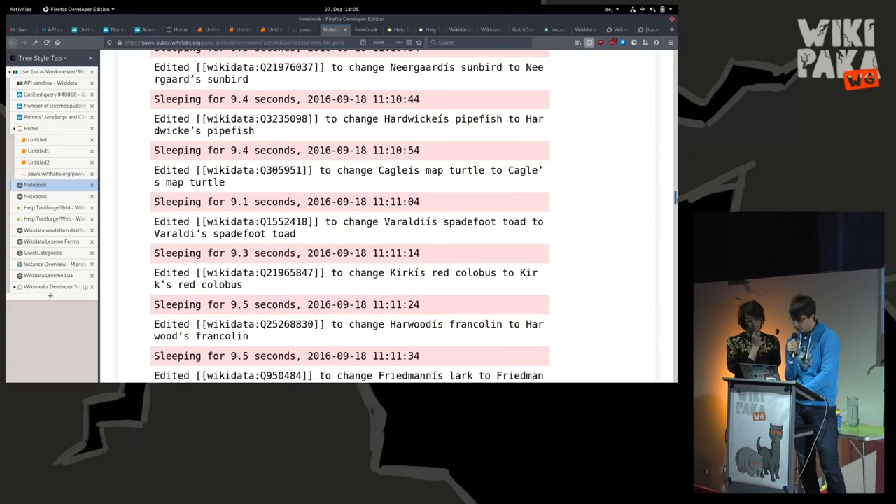
pyautogui.scroll(-3)
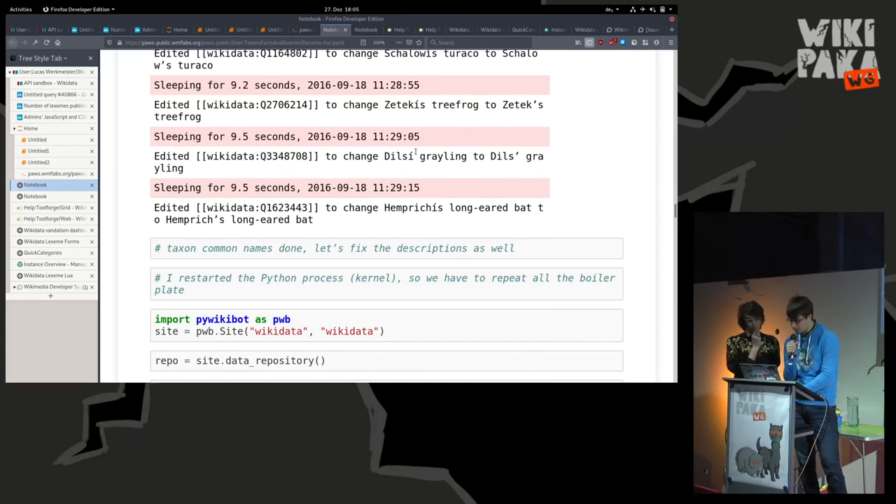
pyautogui.scroll(-3)
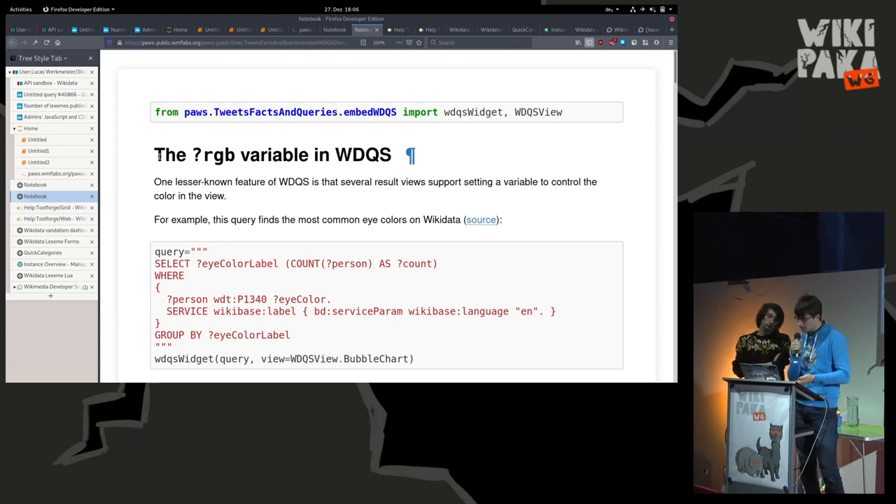
# - Scroll down to the ?rgb bubble chart and eye-color query examples
pyautogui.scroll(-3)
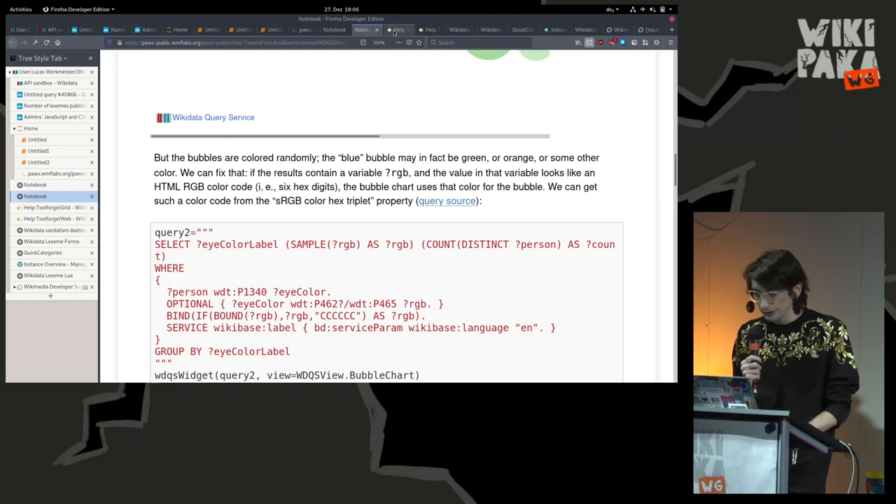
pyautogui.moveTo(398, 29)
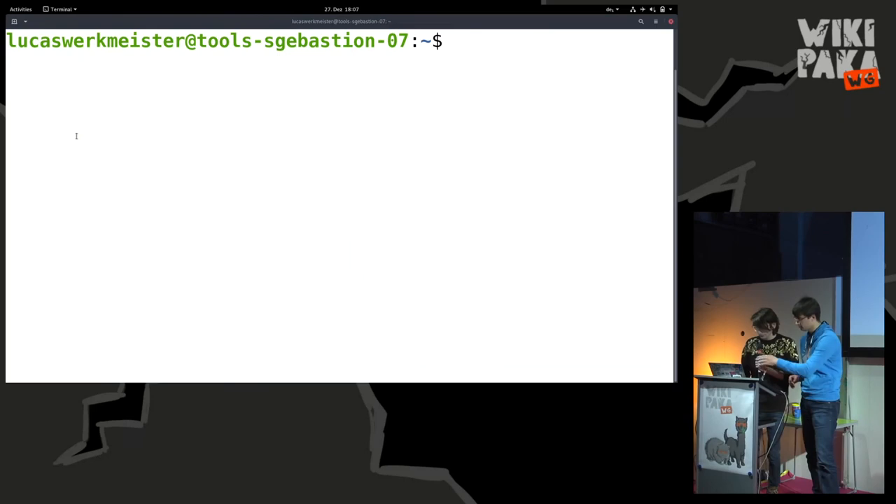
# - Run ls /public/dumps/ and ls /public/dumps/public/wikidatawiki/ to show dated snapshots and latest
pyautogui.write('ti')
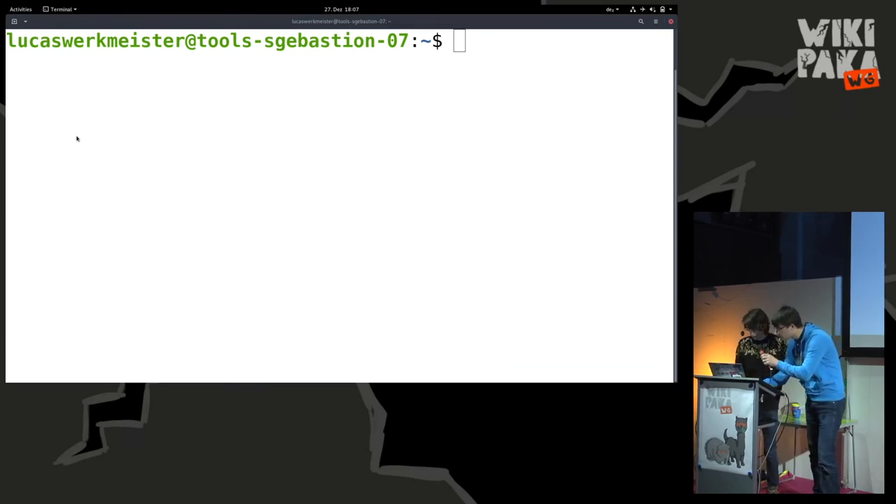
pyautogui.write('ls')
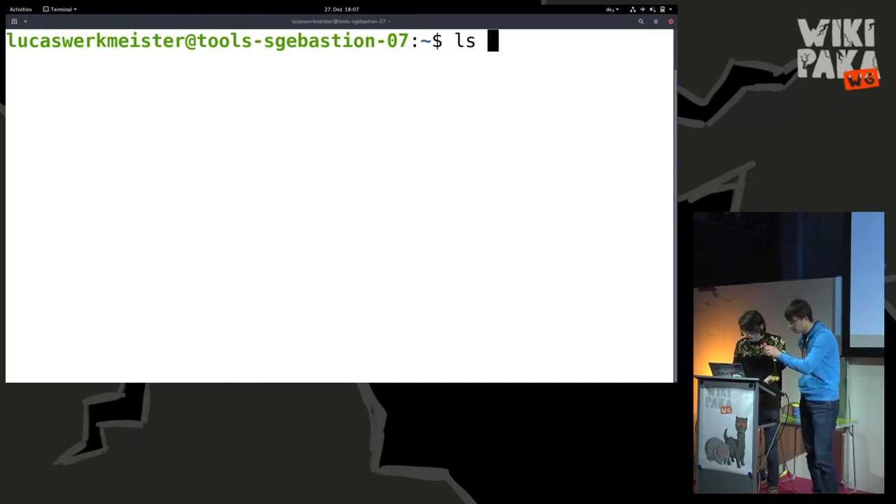
pyautogui.write('/du')
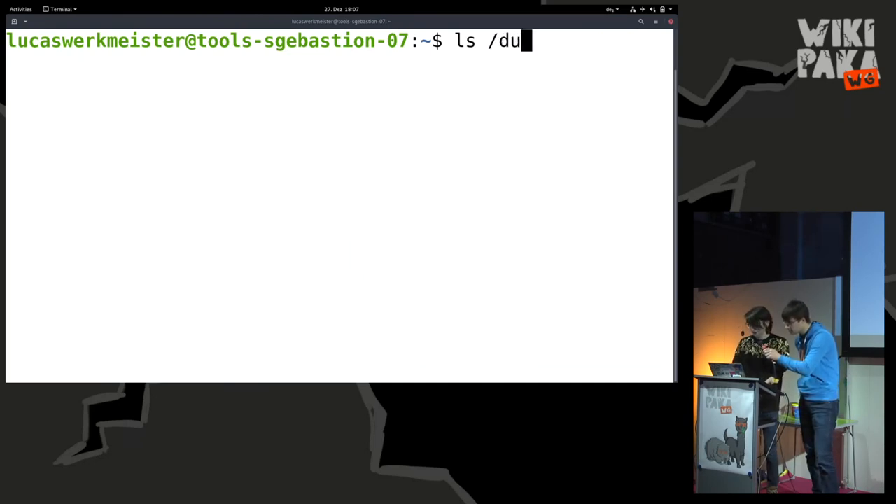
pyautogui.write('mps')
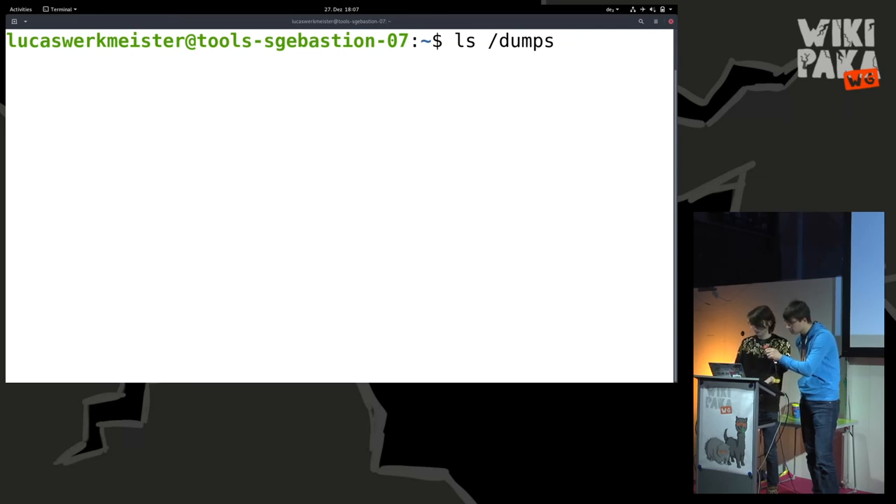
pyautogui.write('7')
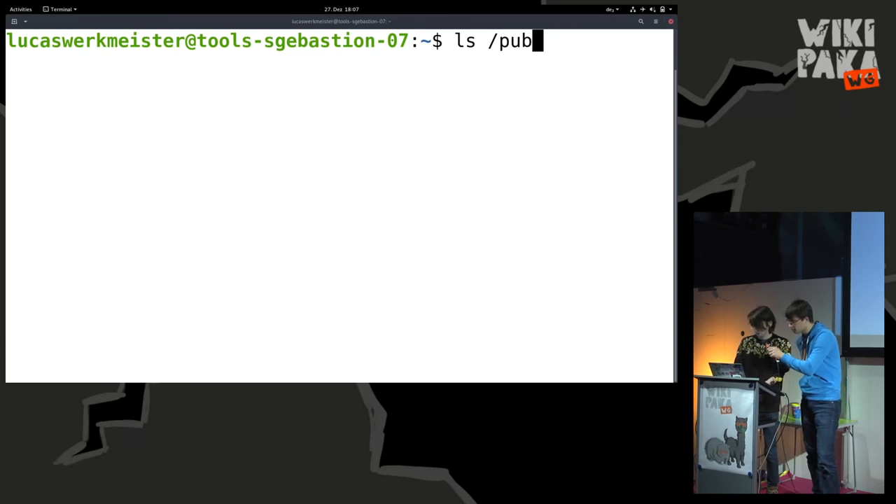
pyautogui.write('lic/dumps/')
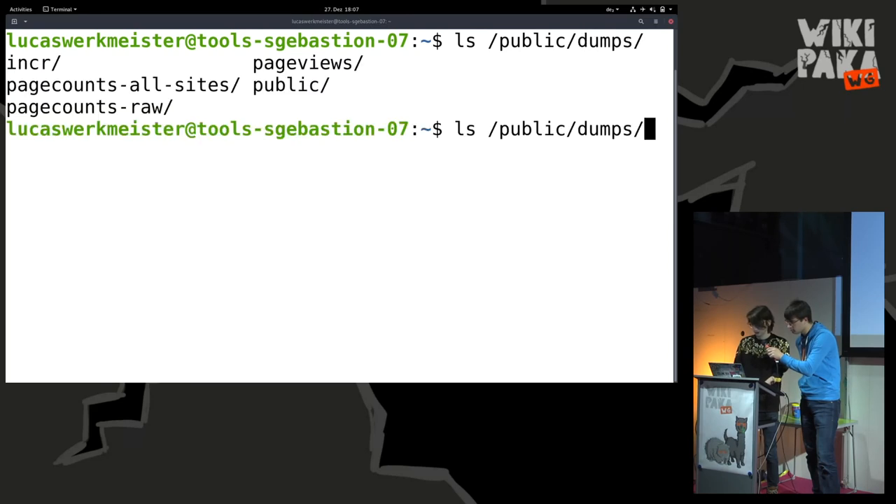
pyautogui.write('public/wikidatawiki/')
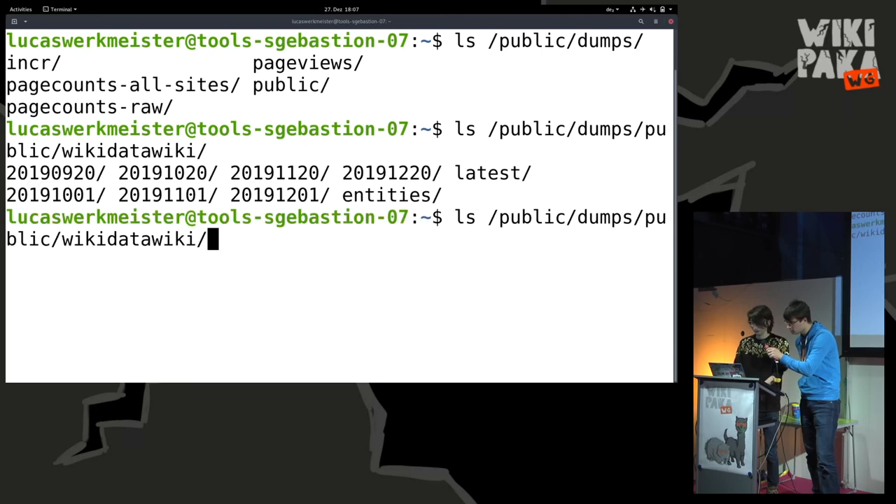
pyautogui.write('3')
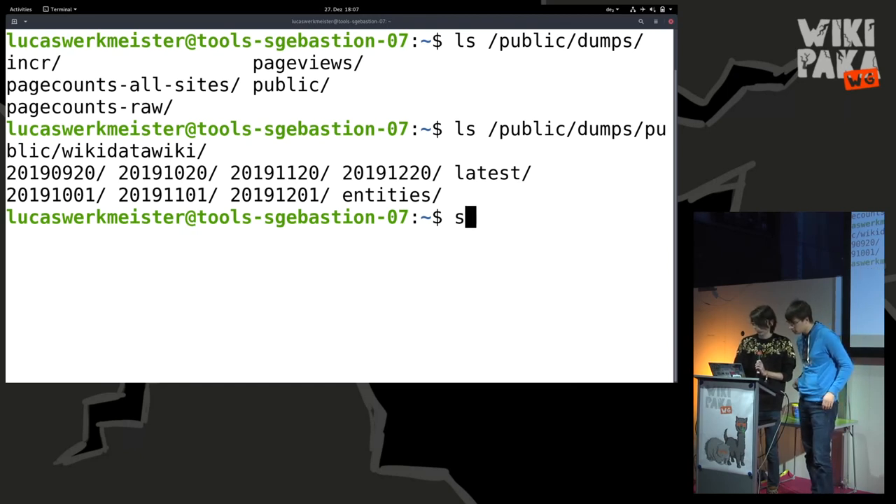
# - Connect the MariaDB client to the wikidatawiki_p replica database
pyautogui.write('ql wiki')
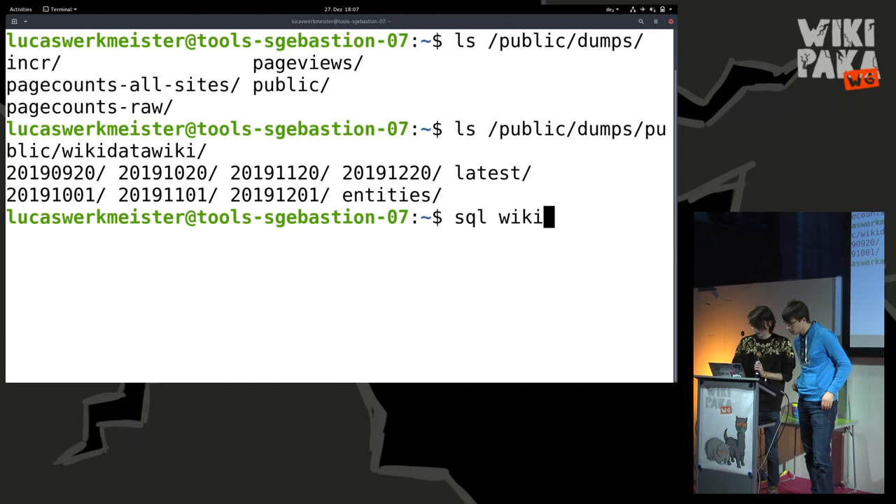
pyautogui.write('datawi')
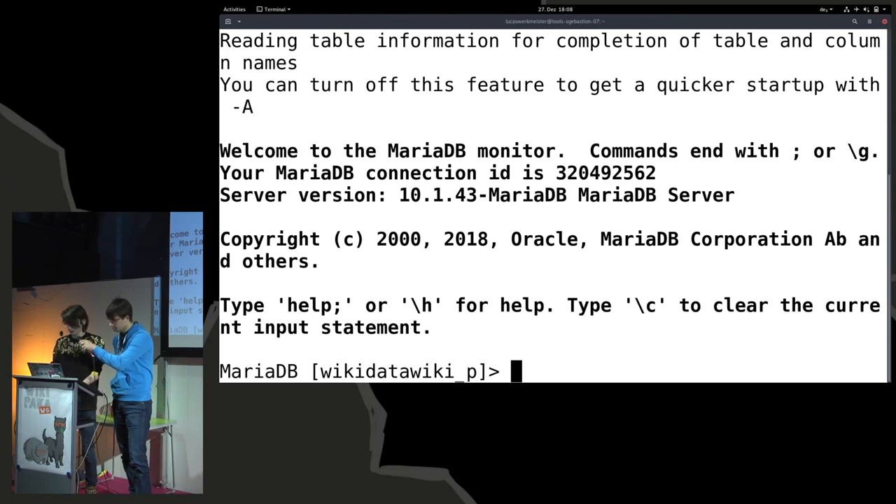
# - Run select * from recentchanges limit 5; to return five rows from the replica
pyautogui.write('se')
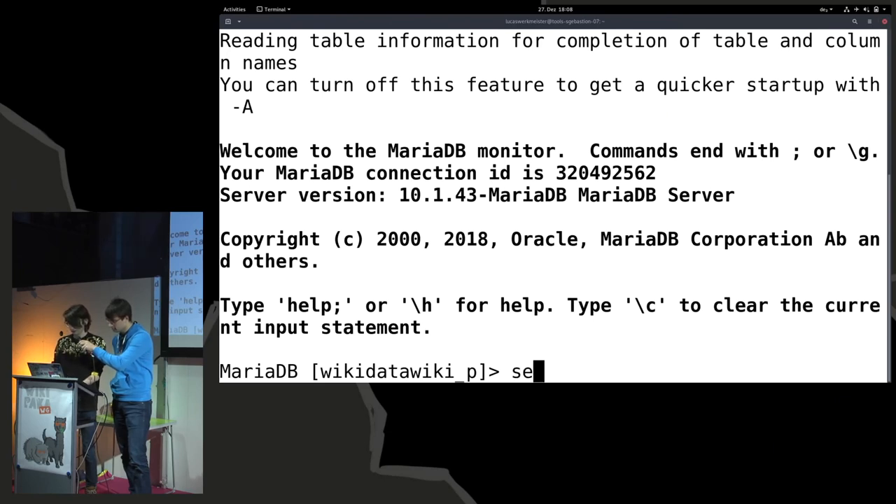
pyautogui.write('lect')
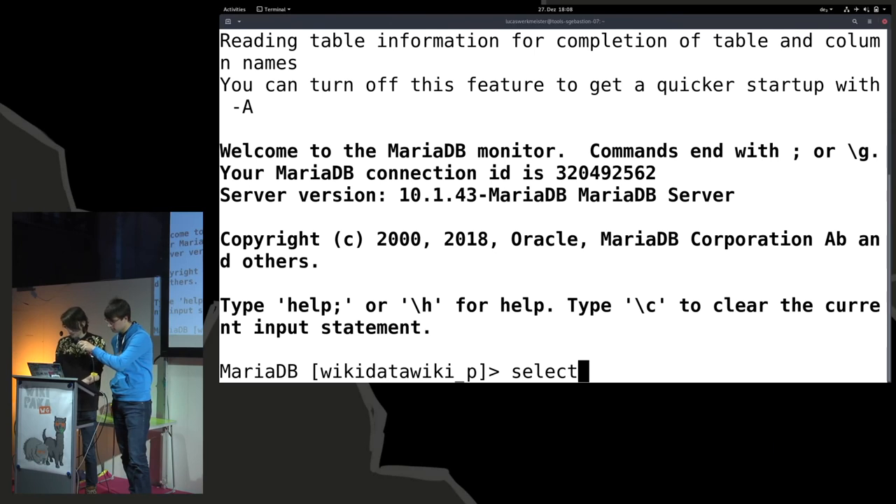
pyautogui.write('" "')
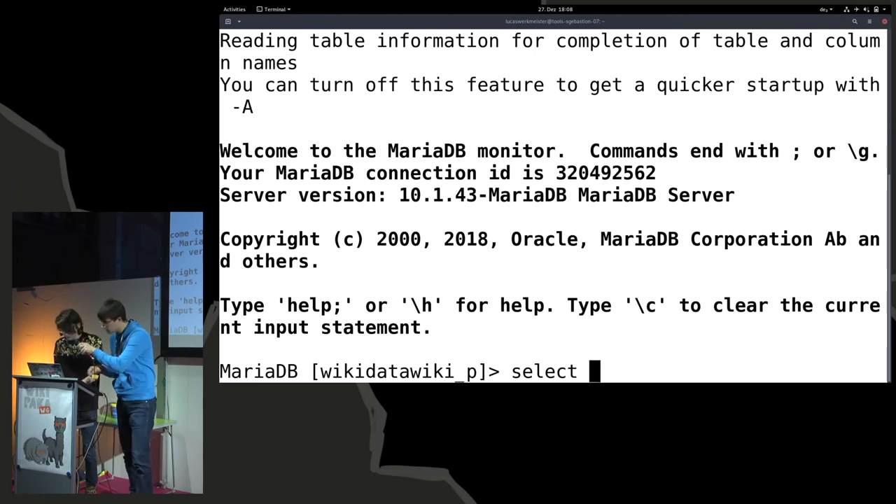
pyautogui.write('*')
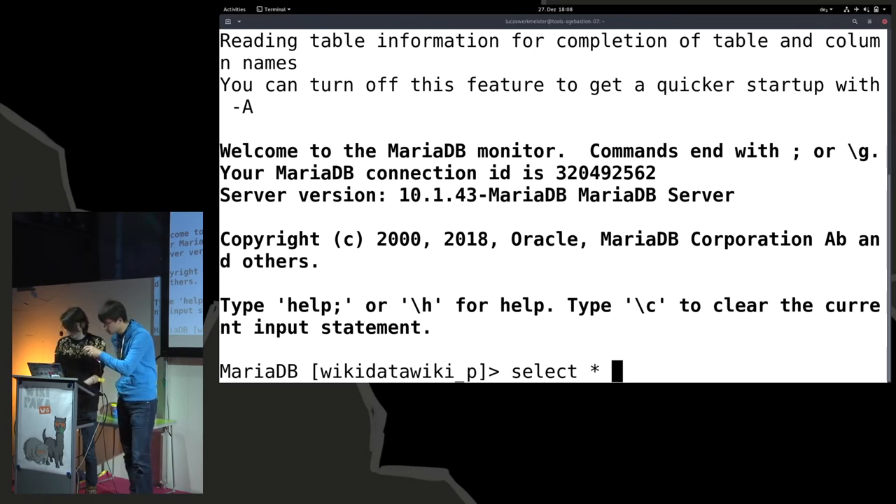
pyautogui.write('from rec')
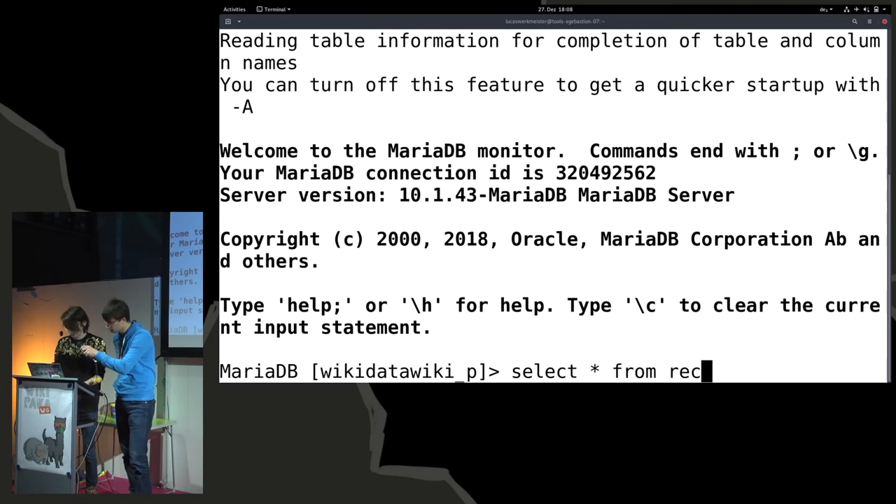
pyautogui.write('entchanges')
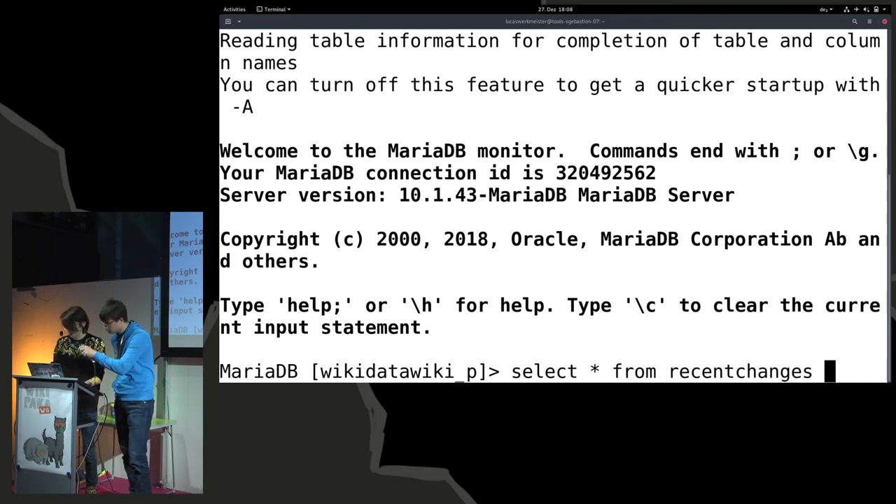
pyautogui.write('limit 5ö')
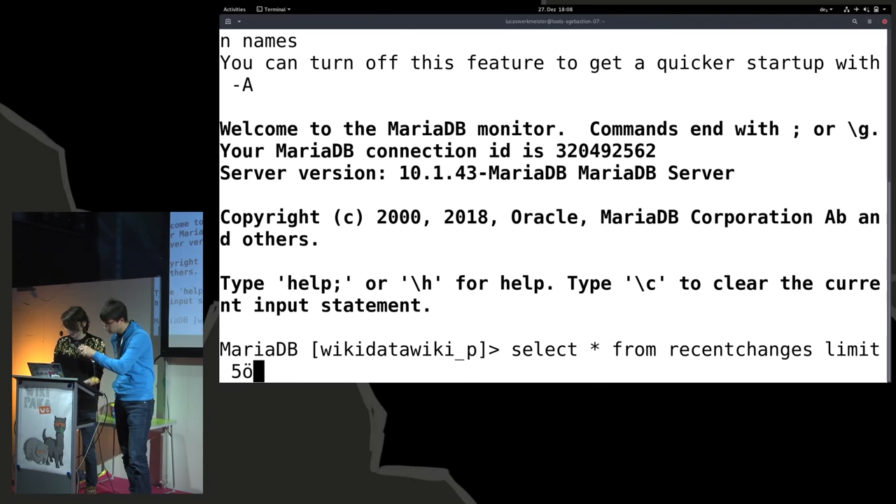
pyautogui.press('BackSpace')
pyautogui.write(';')
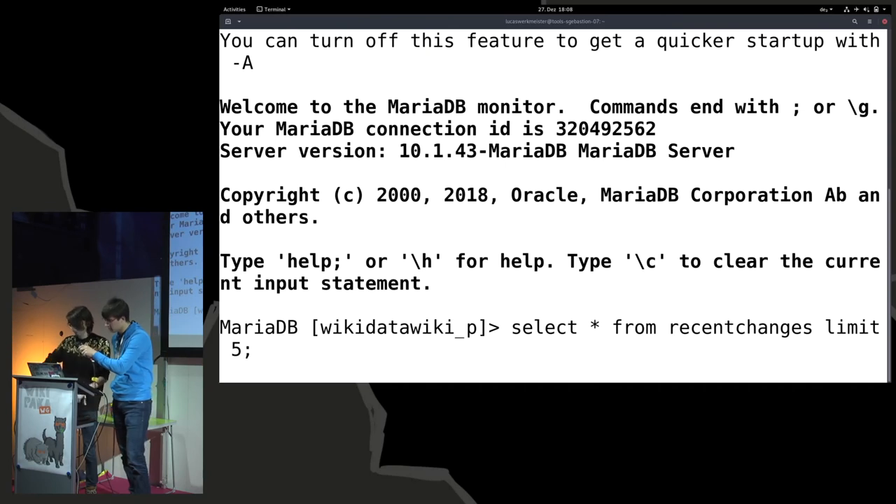
pyautogui.press('Return')
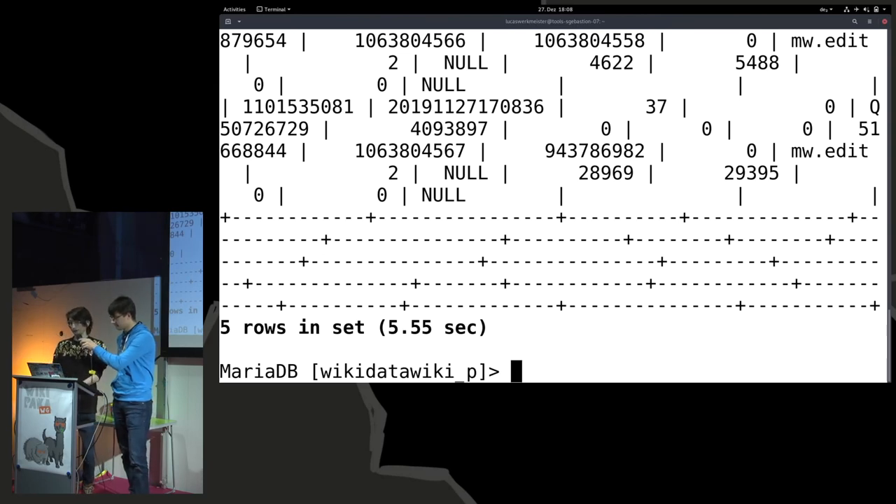
pyautogui.write('Desc')
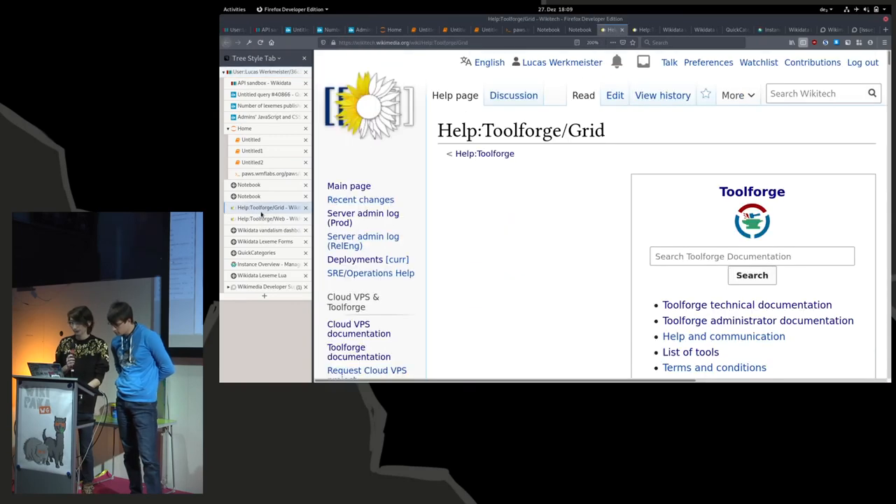
# - Read down Help:Toolforge/Grid and expand the jsub options table listing -stderr, -mem and -once
pyautogui.scroll(-3)
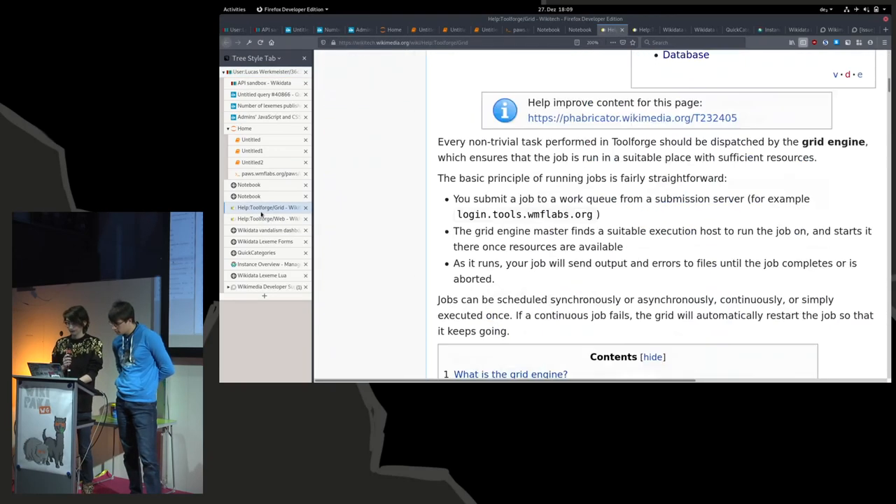
pyautogui.scroll(-3)
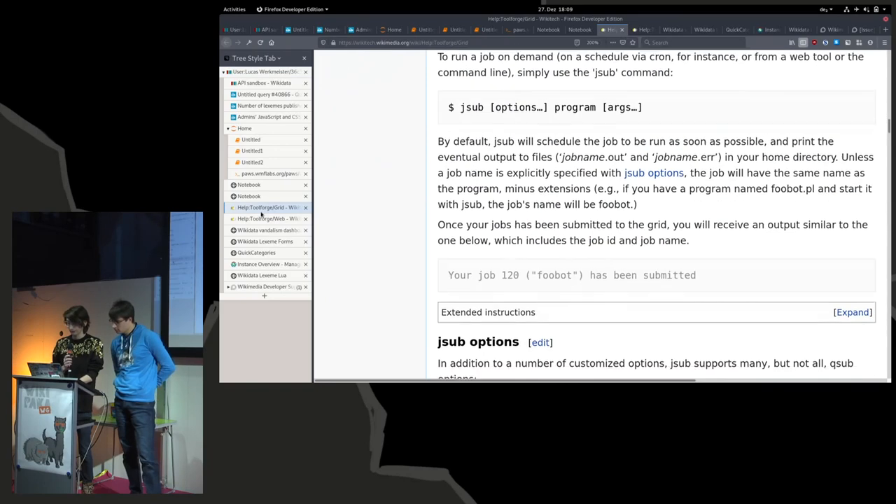
pyautogui.scroll(-3)
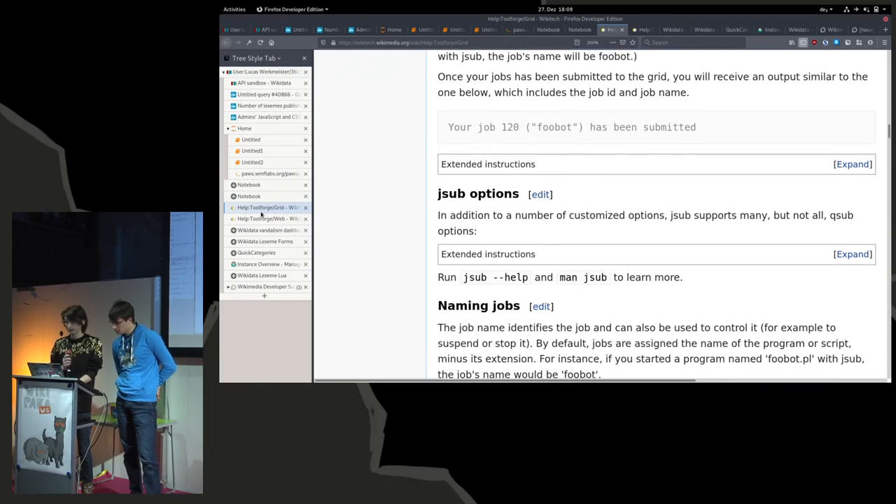
pyautogui.scroll(-3)
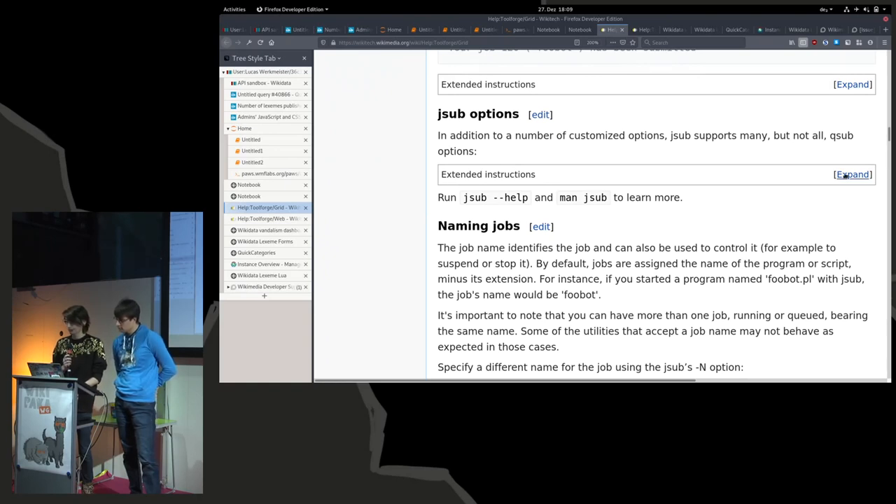
pyautogui.click(853, 174)
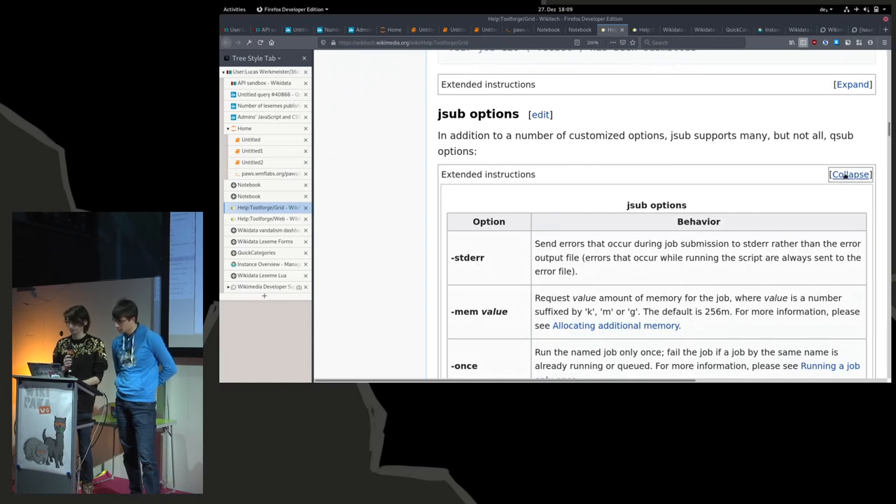
pyautogui.moveTo(488, 170)
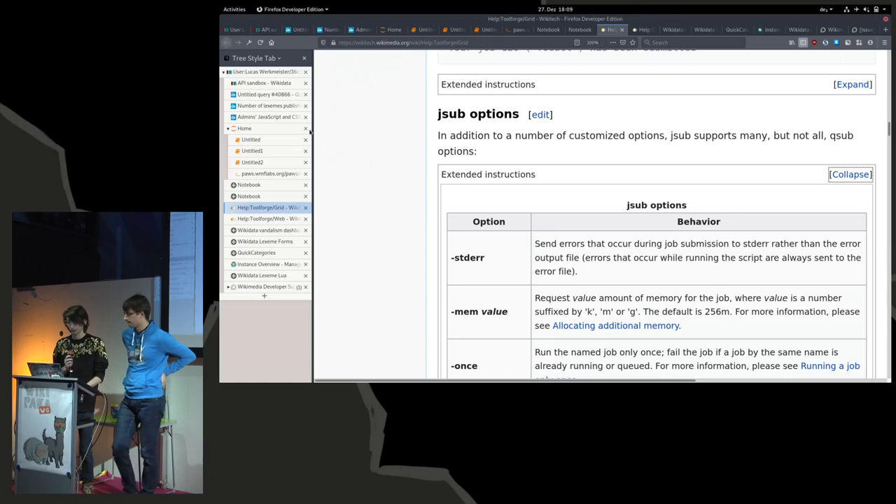
pyautogui.moveTo(265, 72)
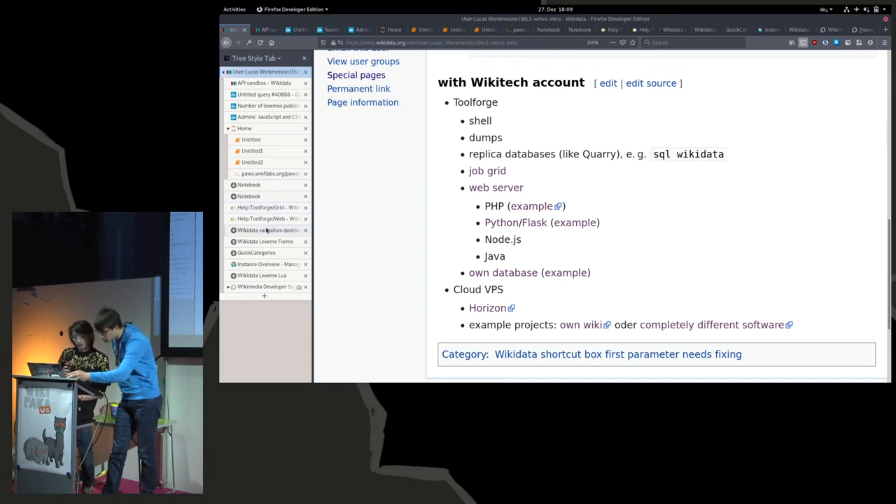
pyautogui.click(268, 230)
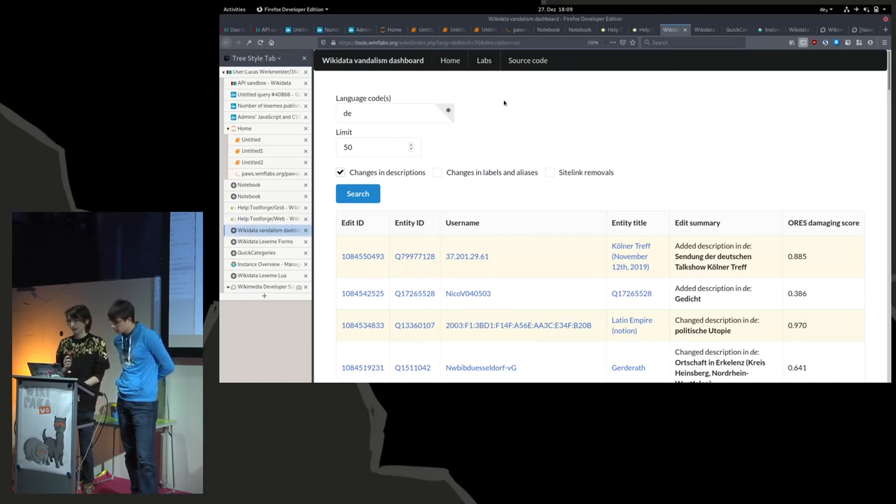
pyautogui.moveTo(527, 61)
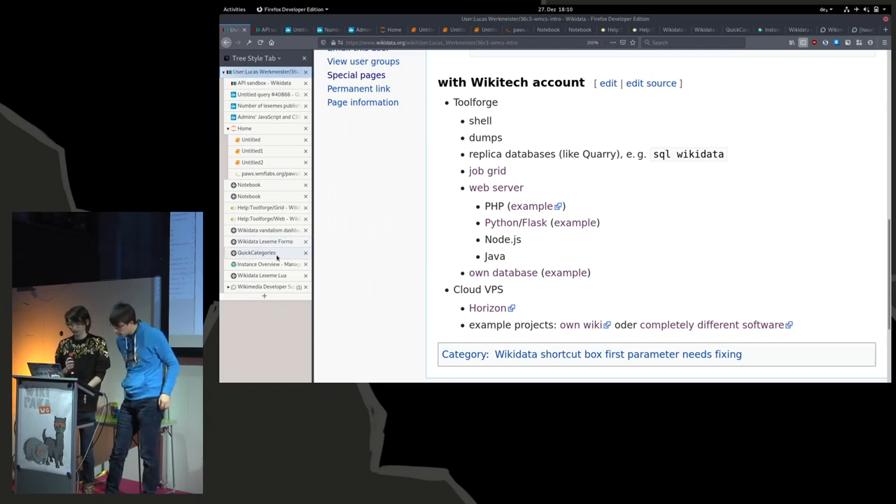
# - View QuickCategories' latest batches, then the Horizon instance overview showing 163 of 165 instances used
pyautogui.click(256, 252)
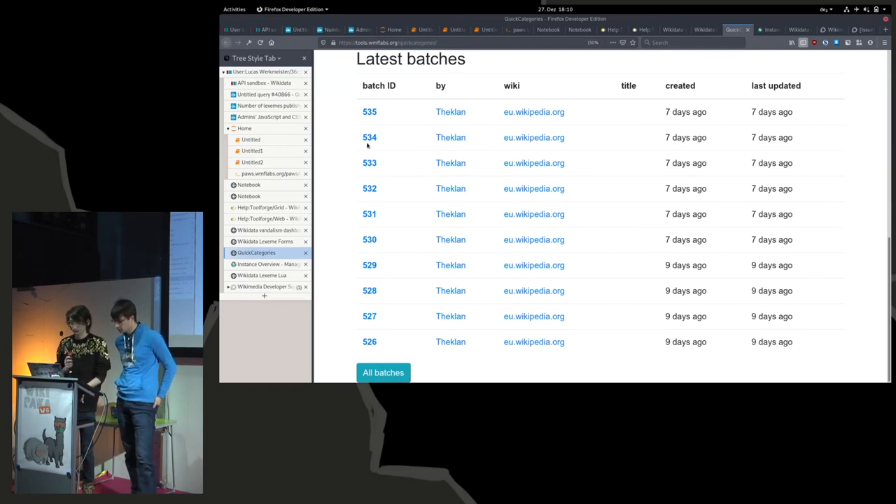
pyautogui.click(265, 72)
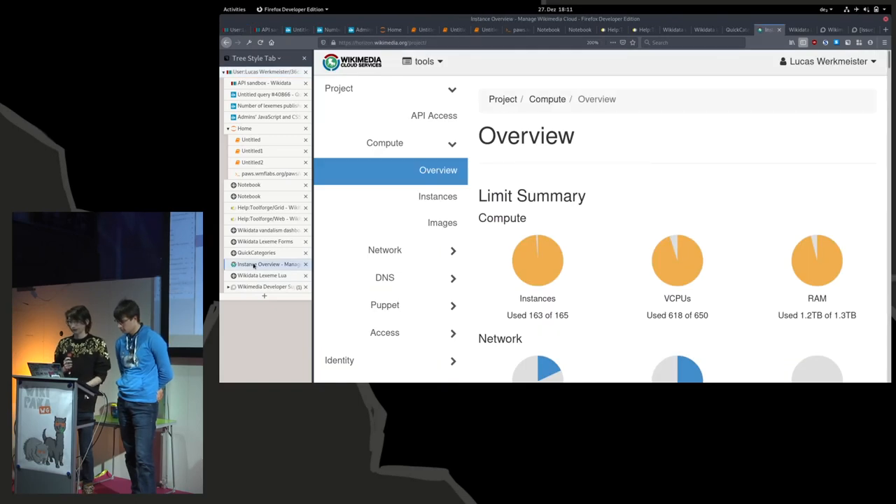
pyautogui.moveTo(489, 244)
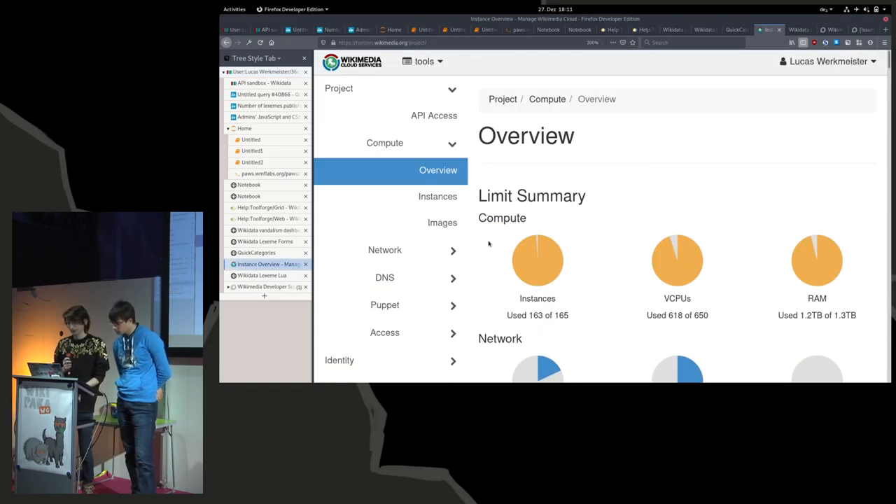
# - Review the tools project's limit summary: 618 of 650 VCPUs and 1.2TB RAM used
pyautogui.click(438, 196)
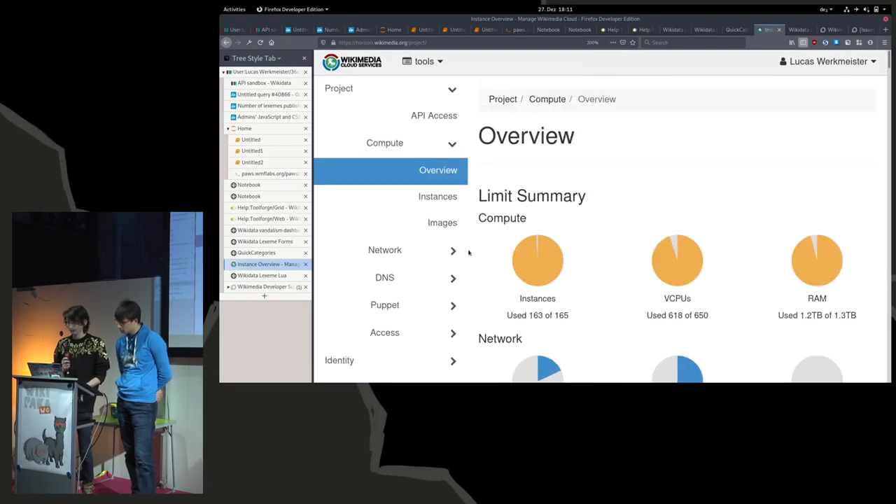
pyautogui.moveTo(438, 196)
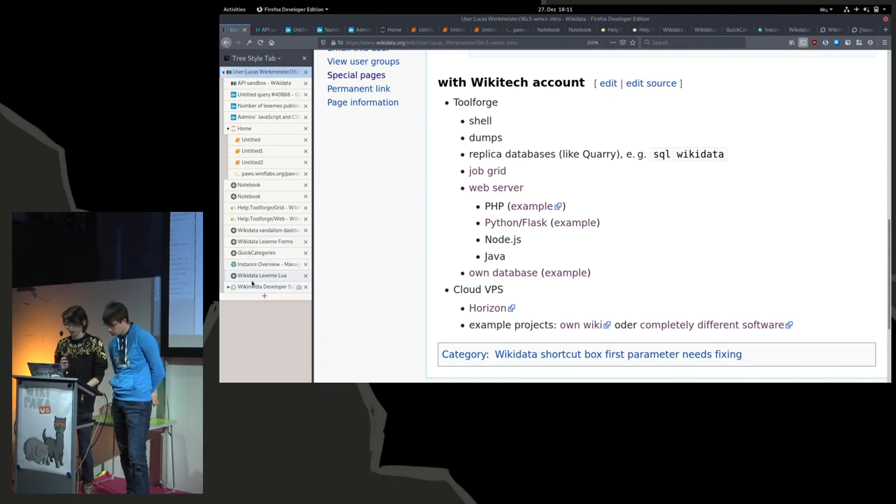
pyautogui.click(262, 275)
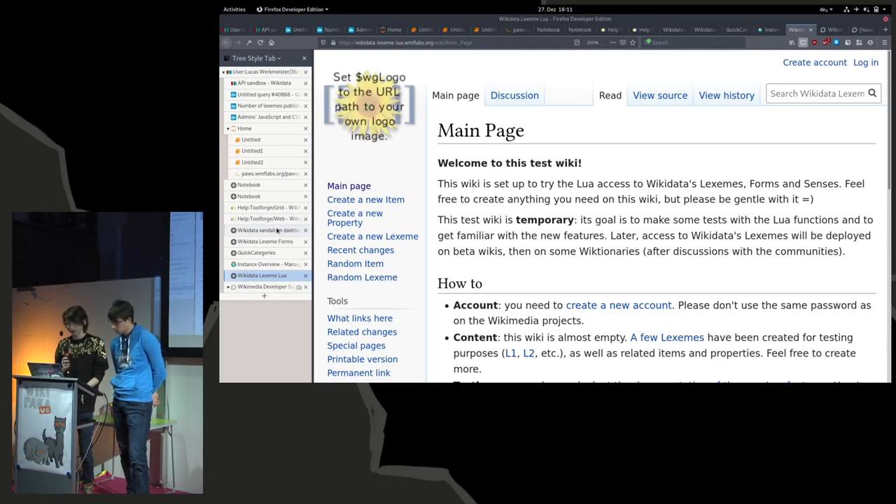
pyautogui.click(266, 230)
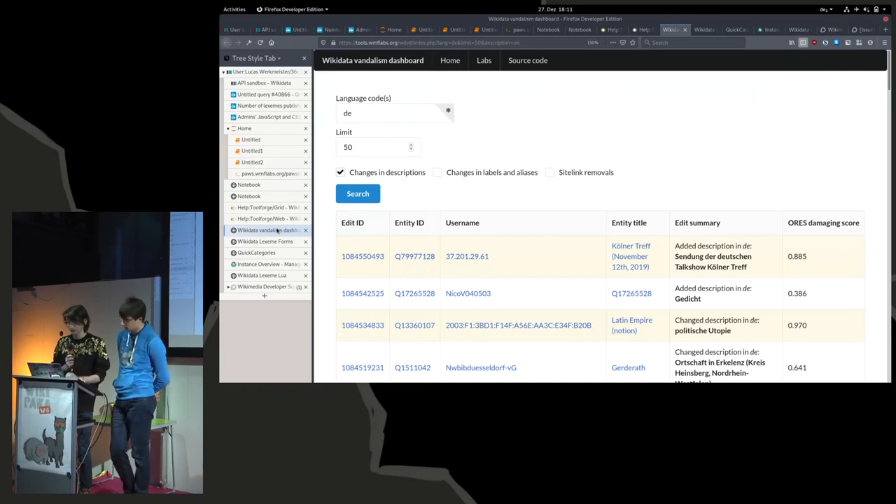
pyautogui.click(263, 275)
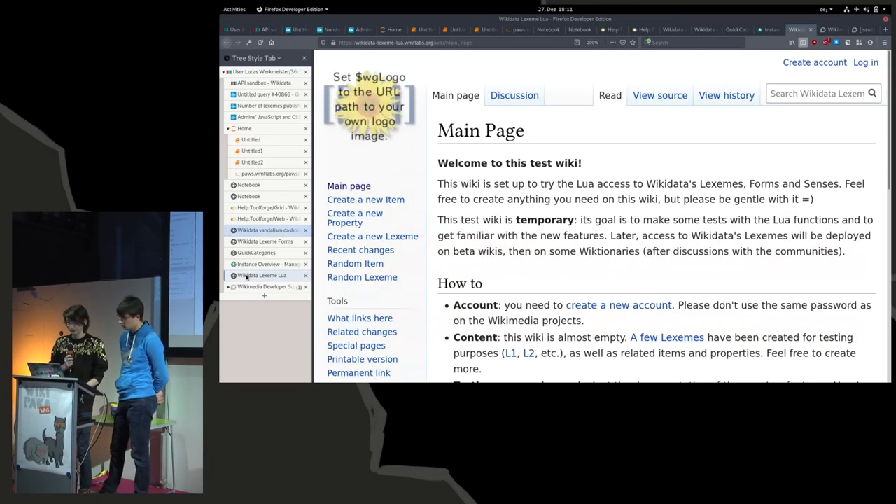
pyautogui.moveTo(262, 275)
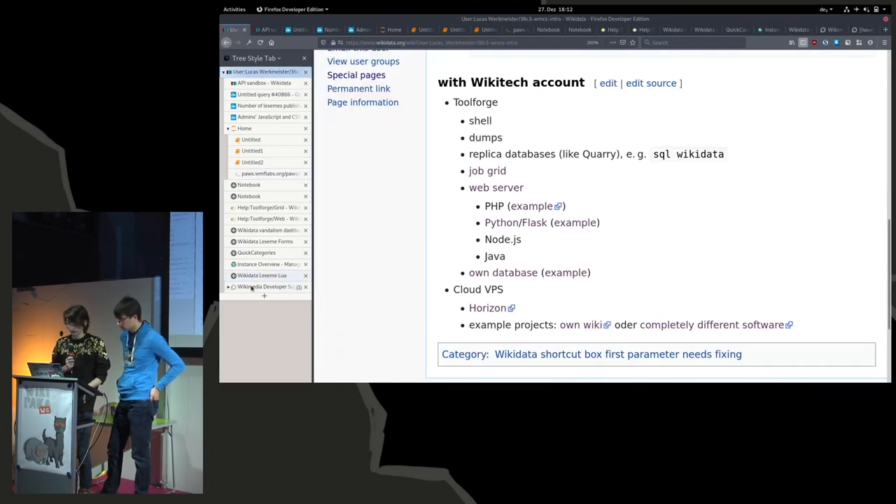
pyautogui.moveTo(266, 286)
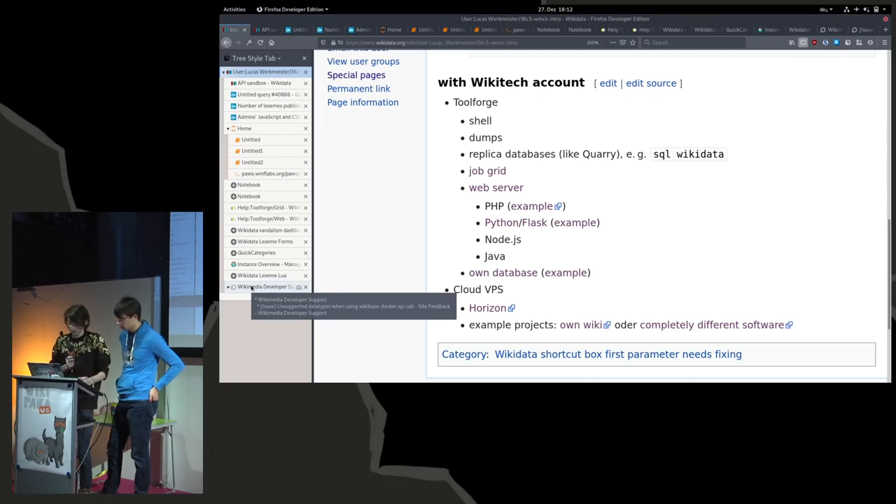